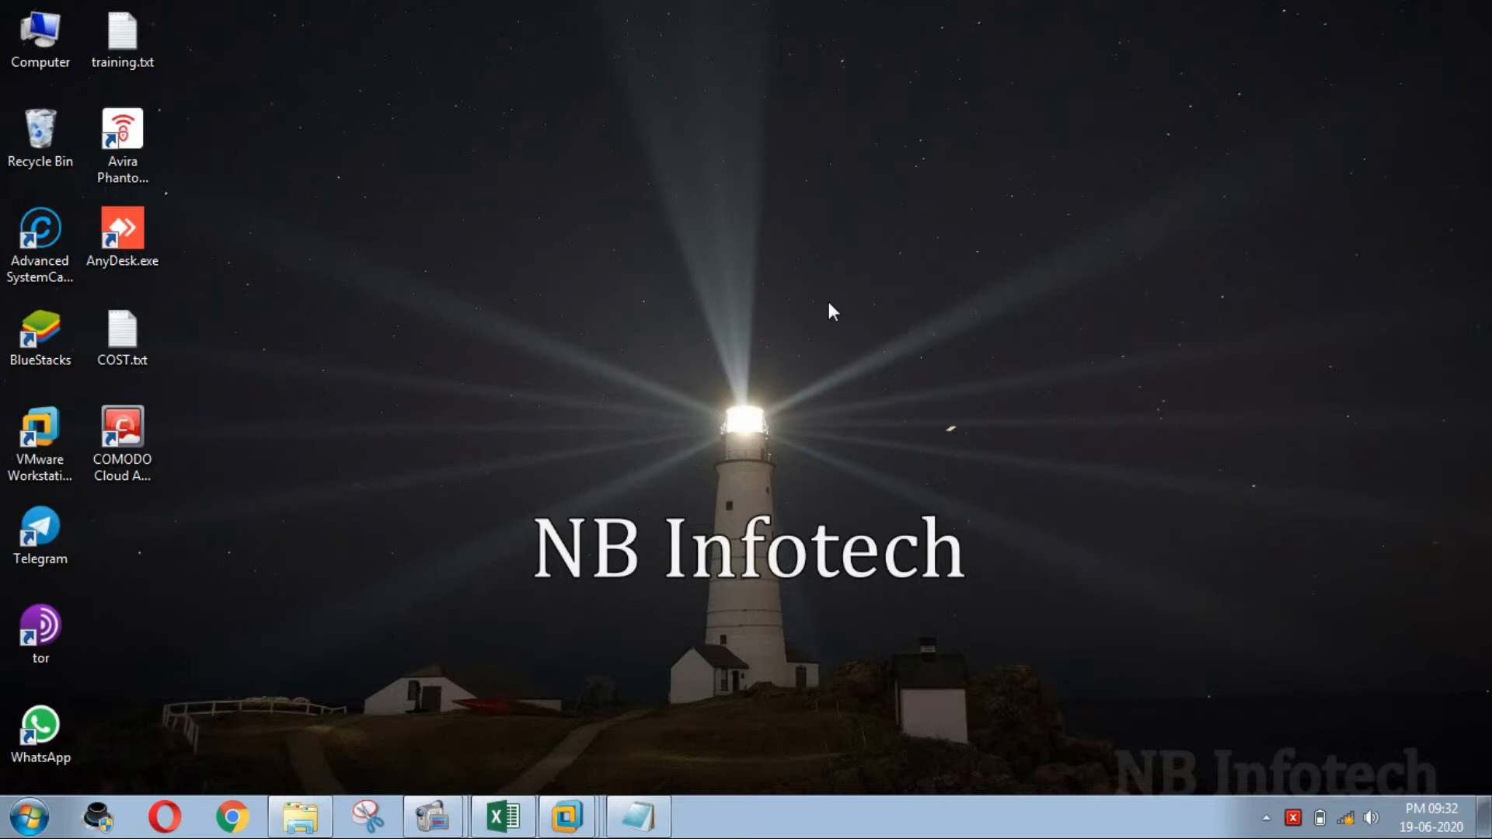
mouse_move(1044, 601)
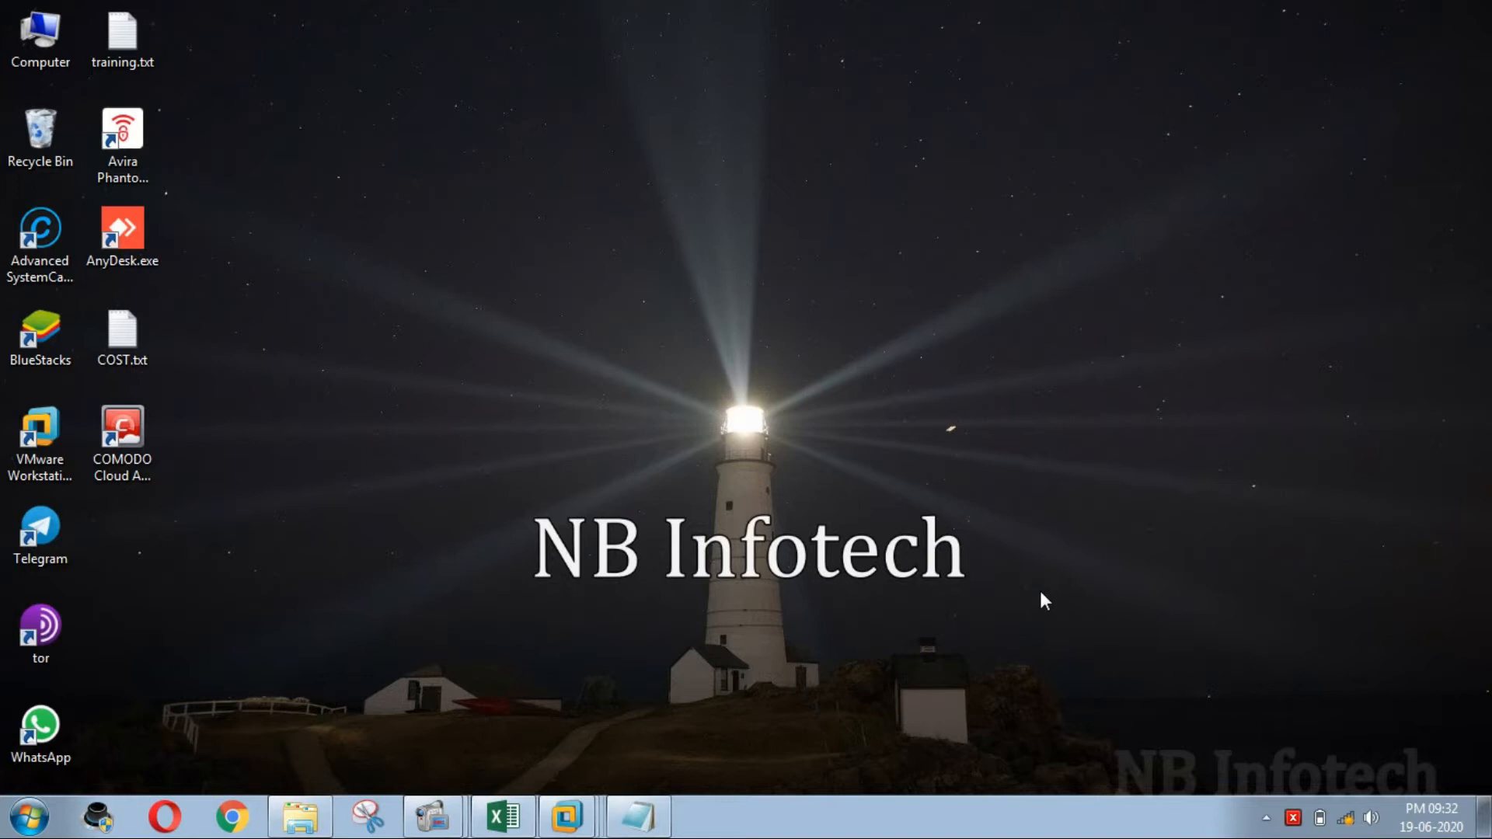
mouse_move(371, 539)
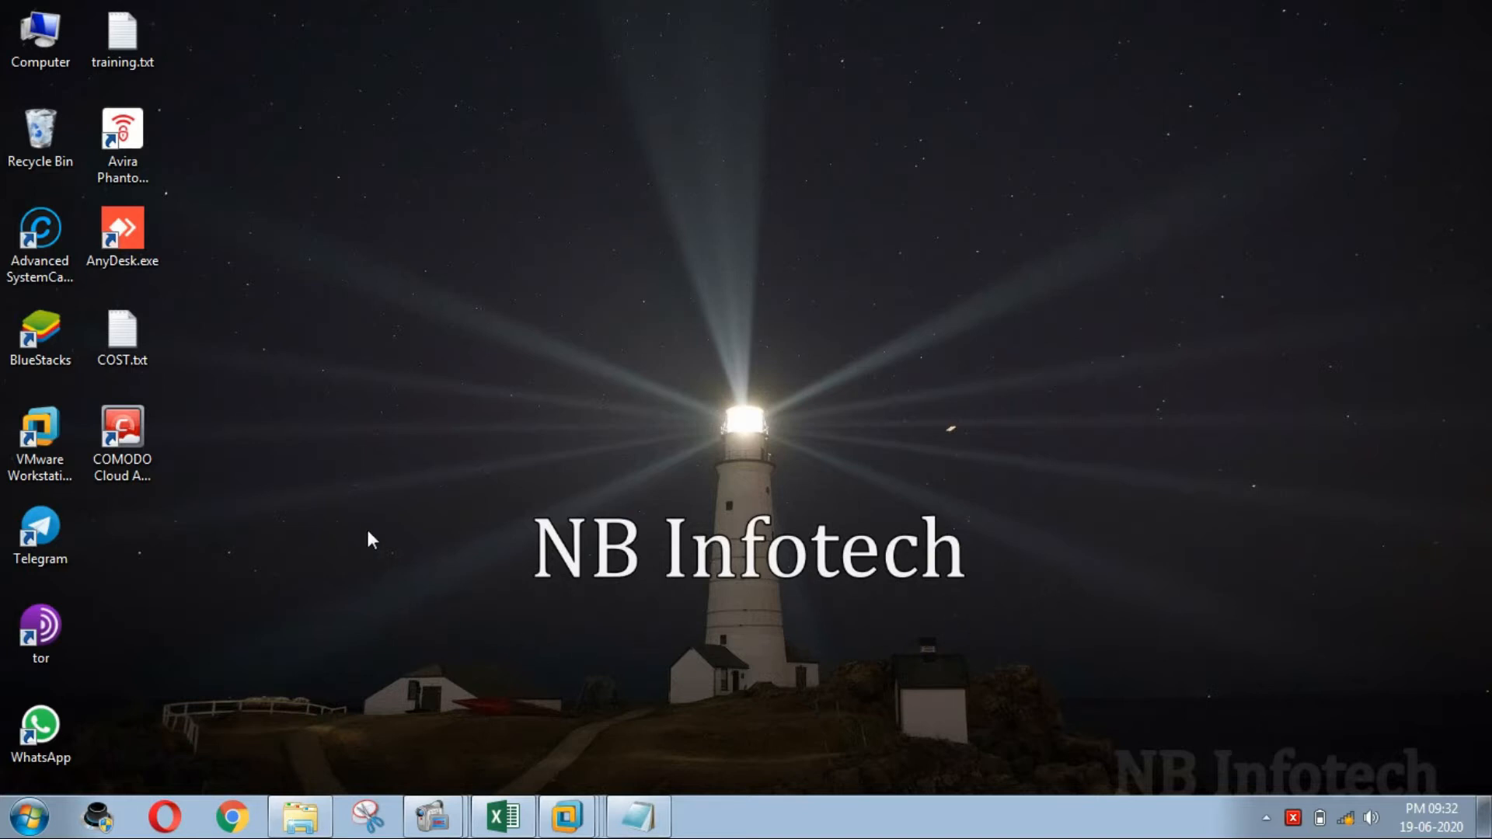
Step: On the host, confirm the USB stick appears as Removable Disk (H:), then close the drives window
double_click(40, 34)
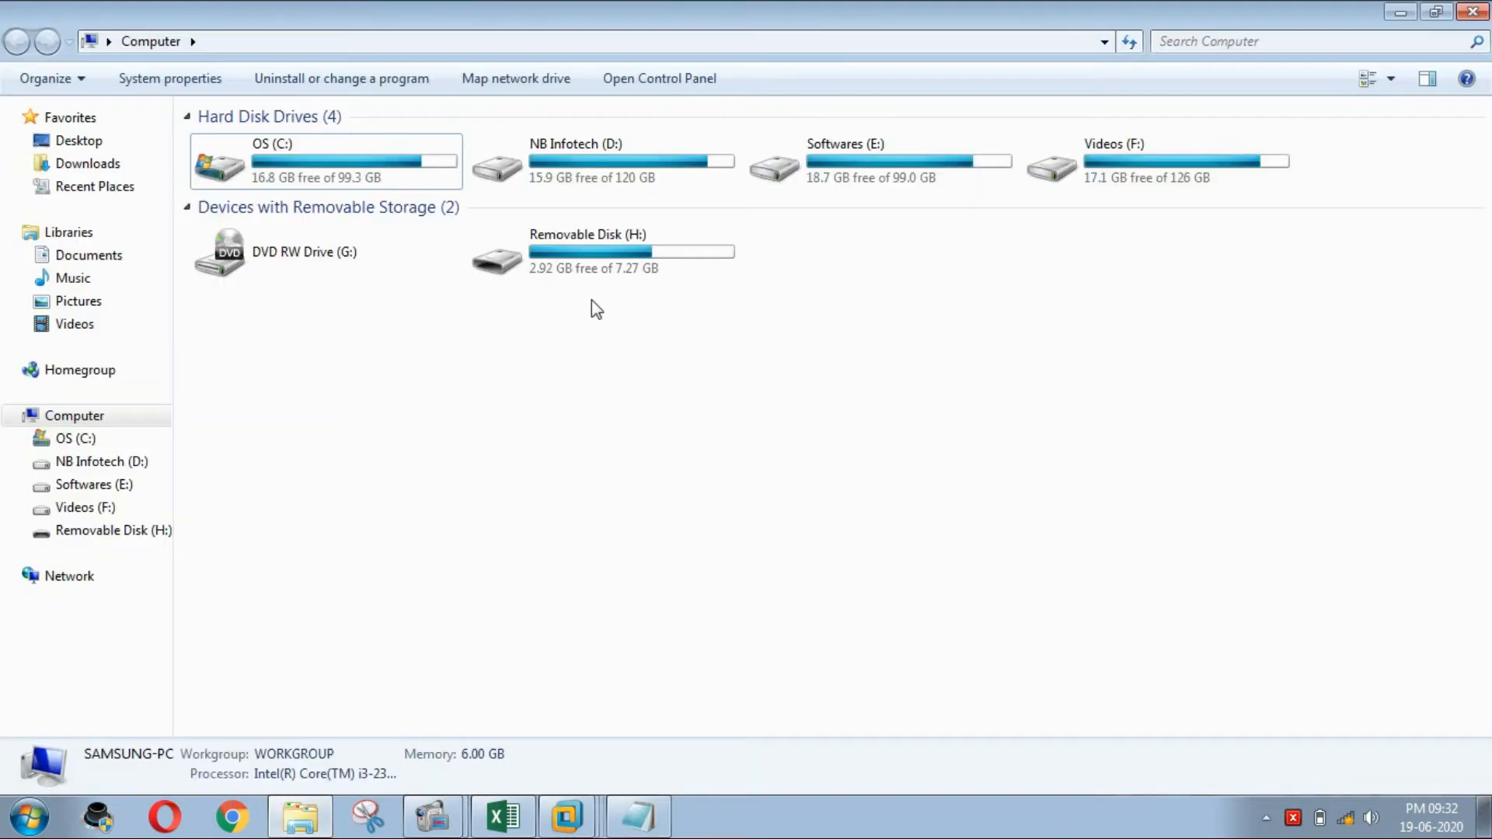
left_click(588, 251)
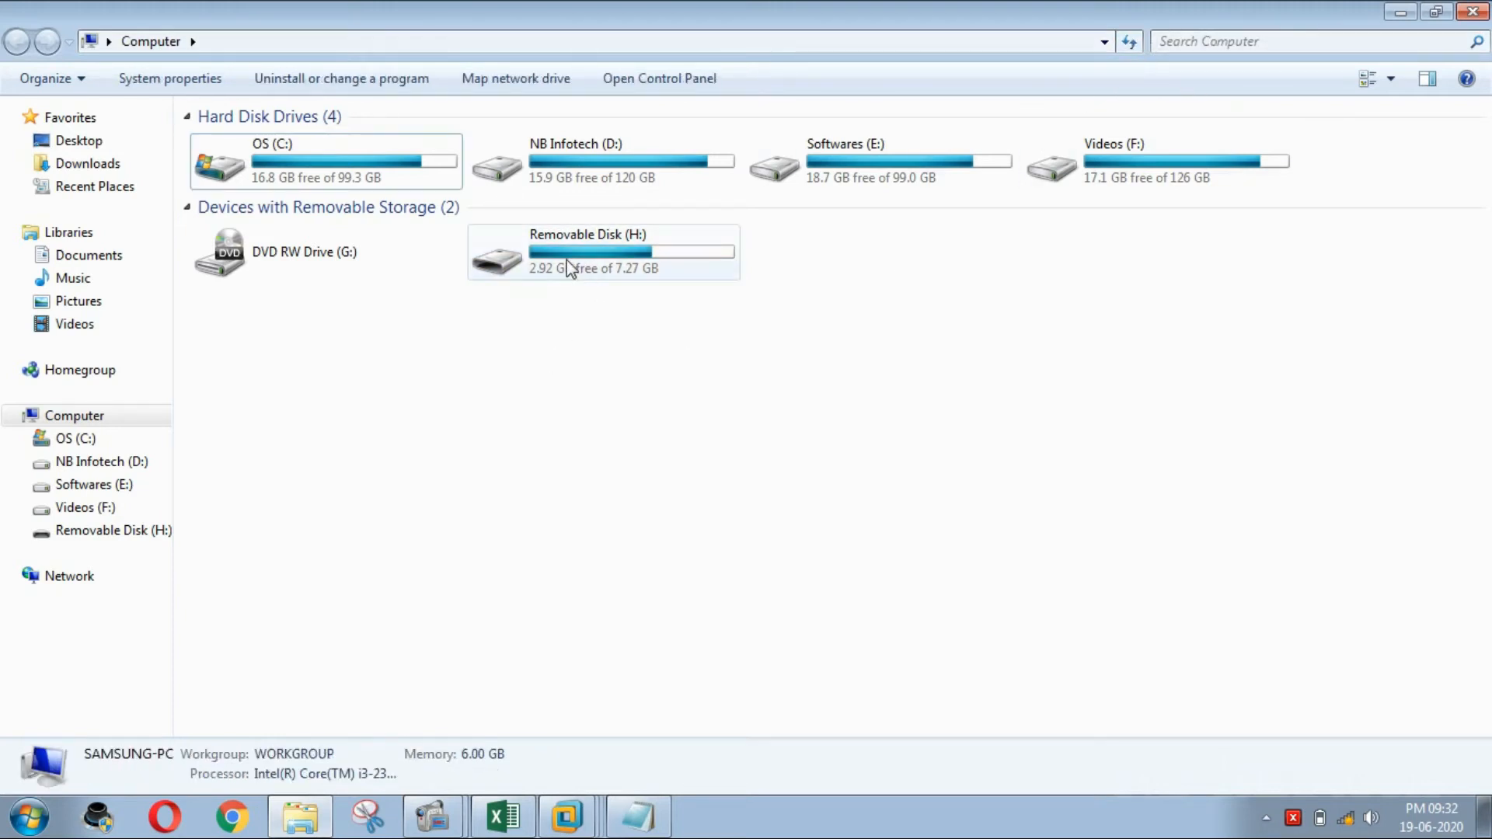
left_click(605, 252)
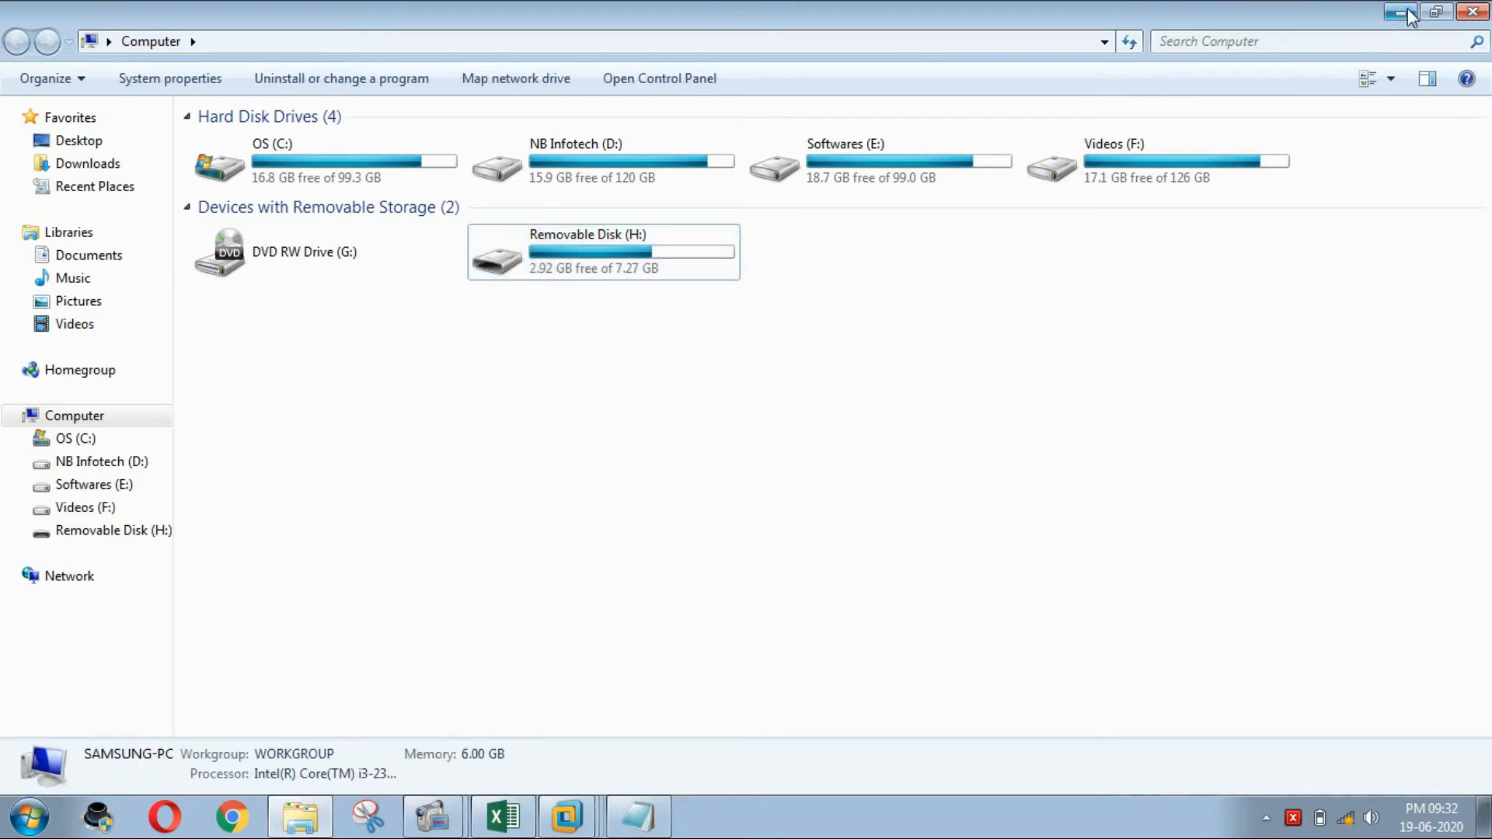
left_click(1398, 12)
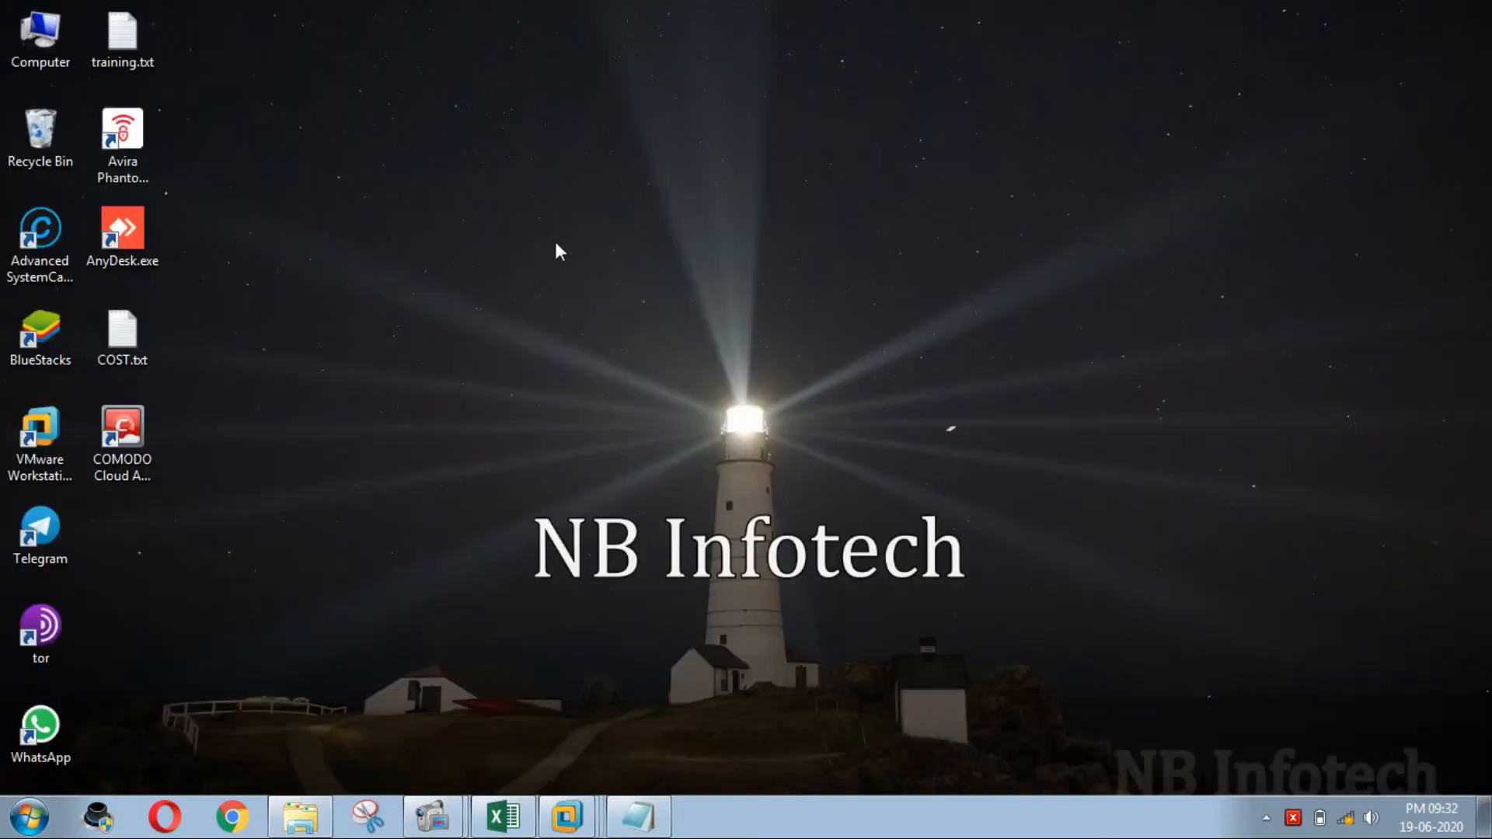
Step: In the Windows 10 VM, check Removable Devices and refresh This PC
left_click(567, 817)
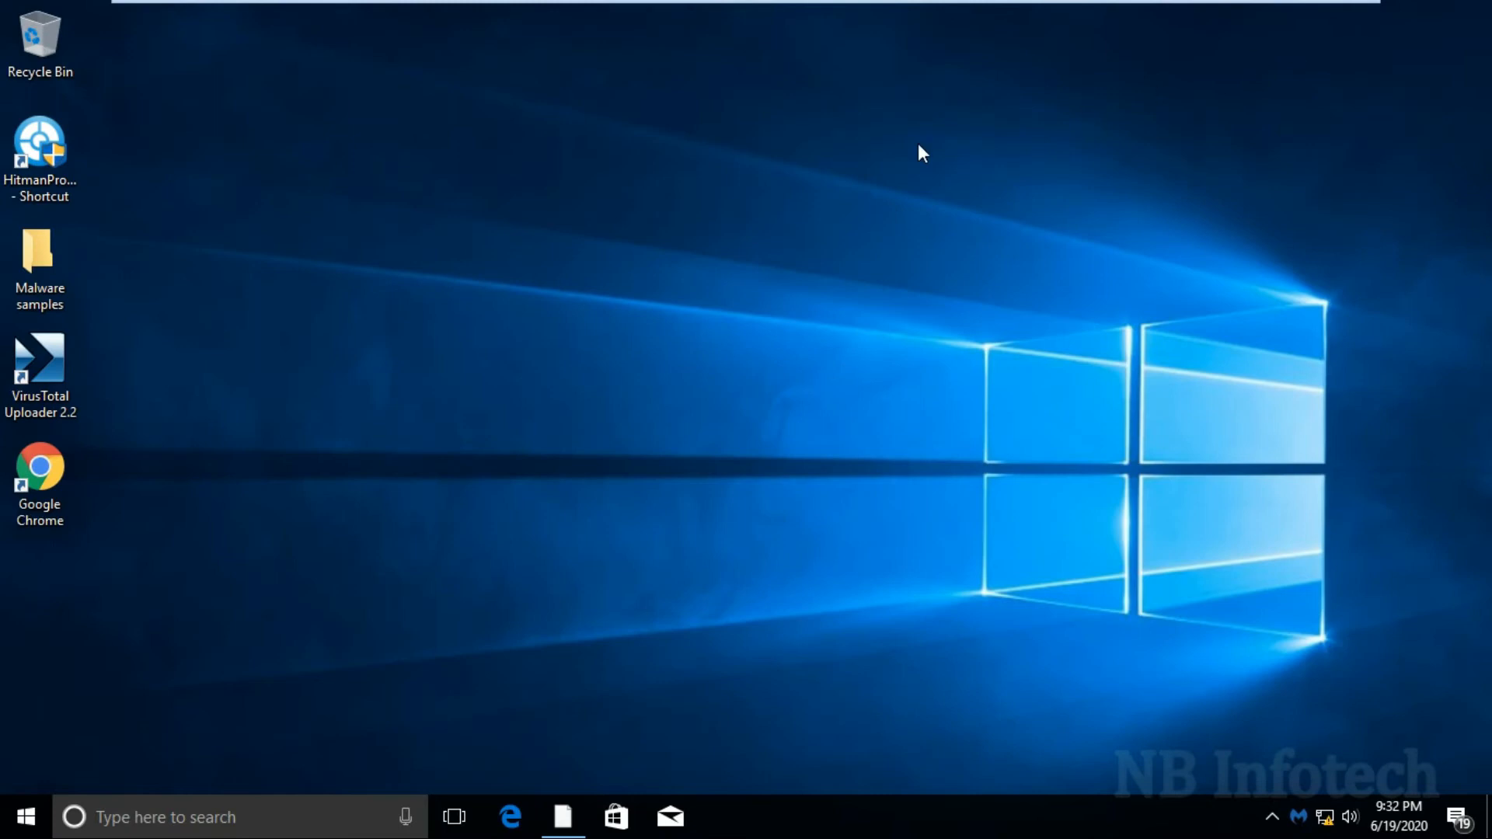
mouse_move(715, 229)
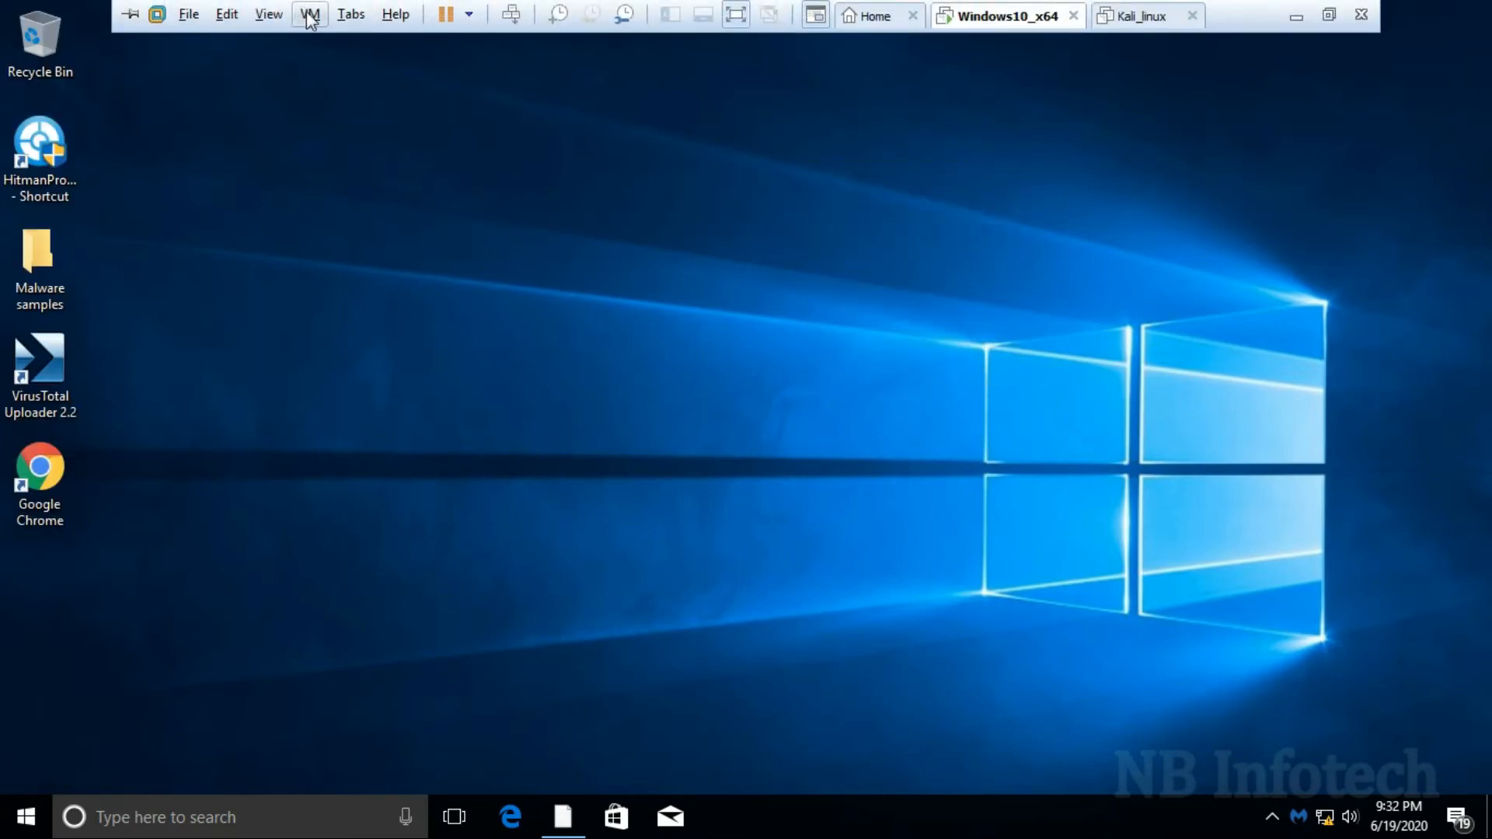
left_click(310, 13)
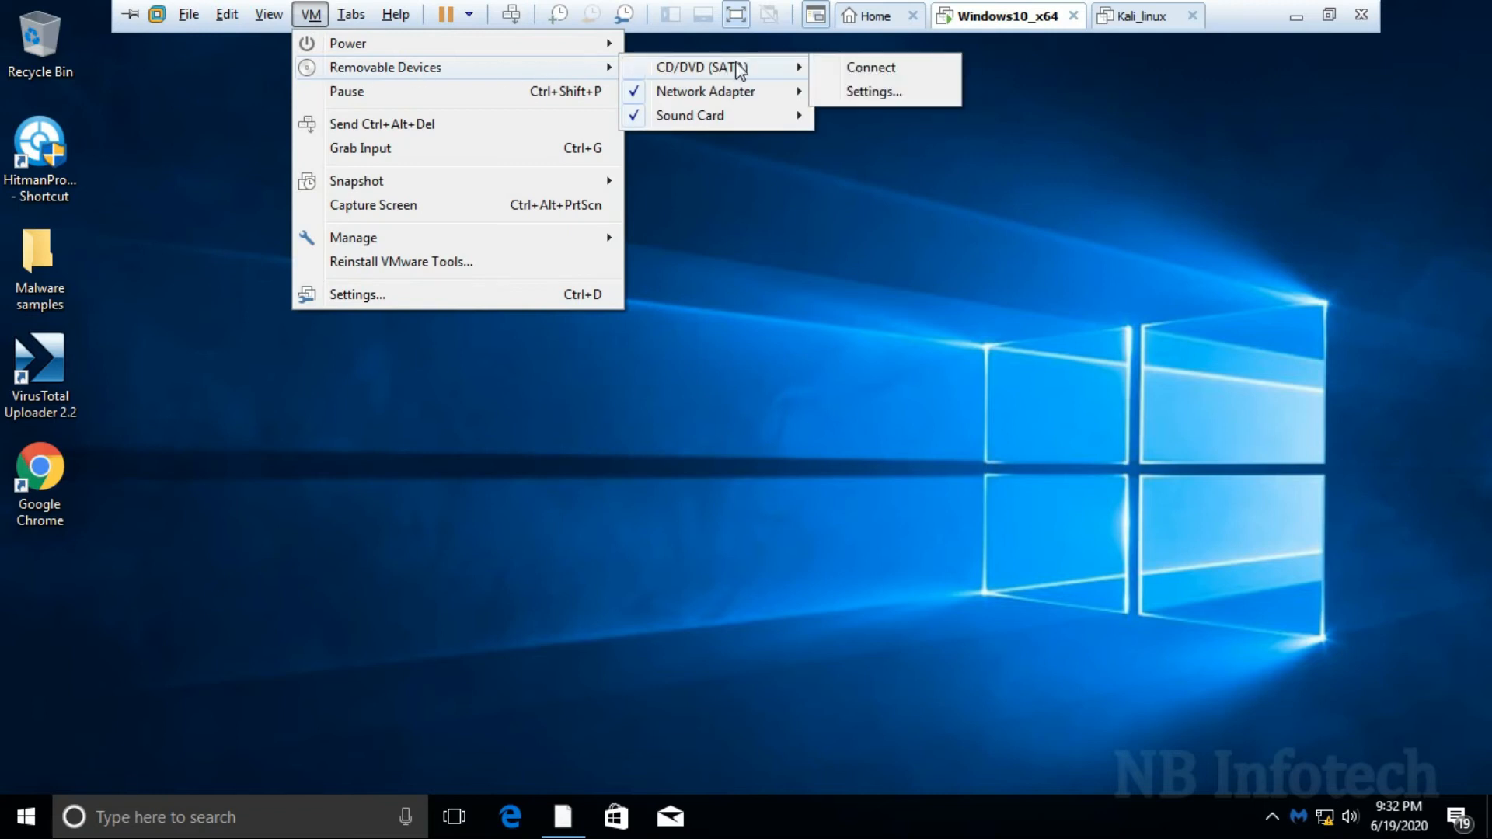
mouse_move(671, 153)
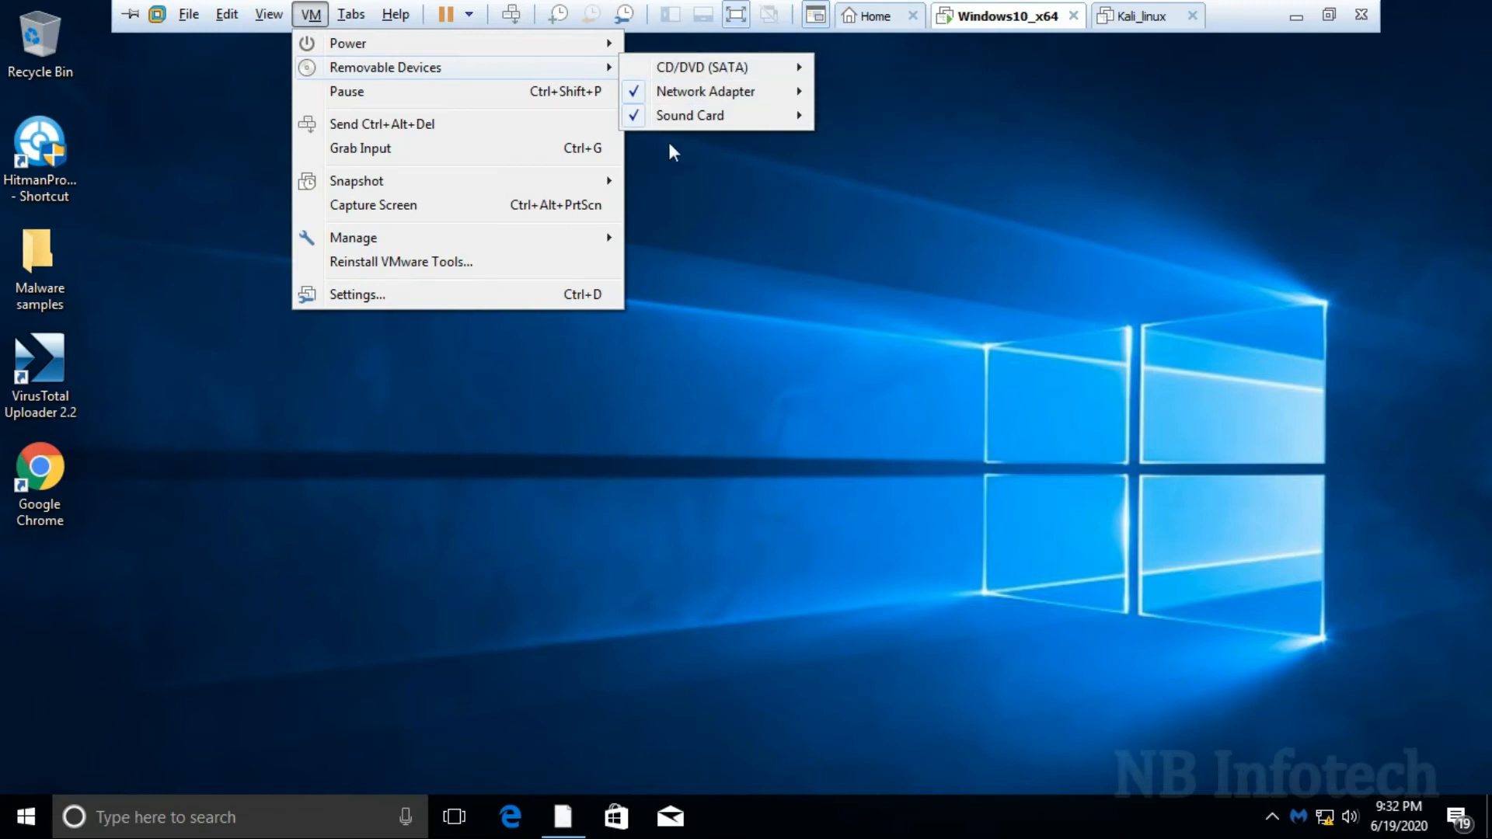
mouse_move(741, 151)
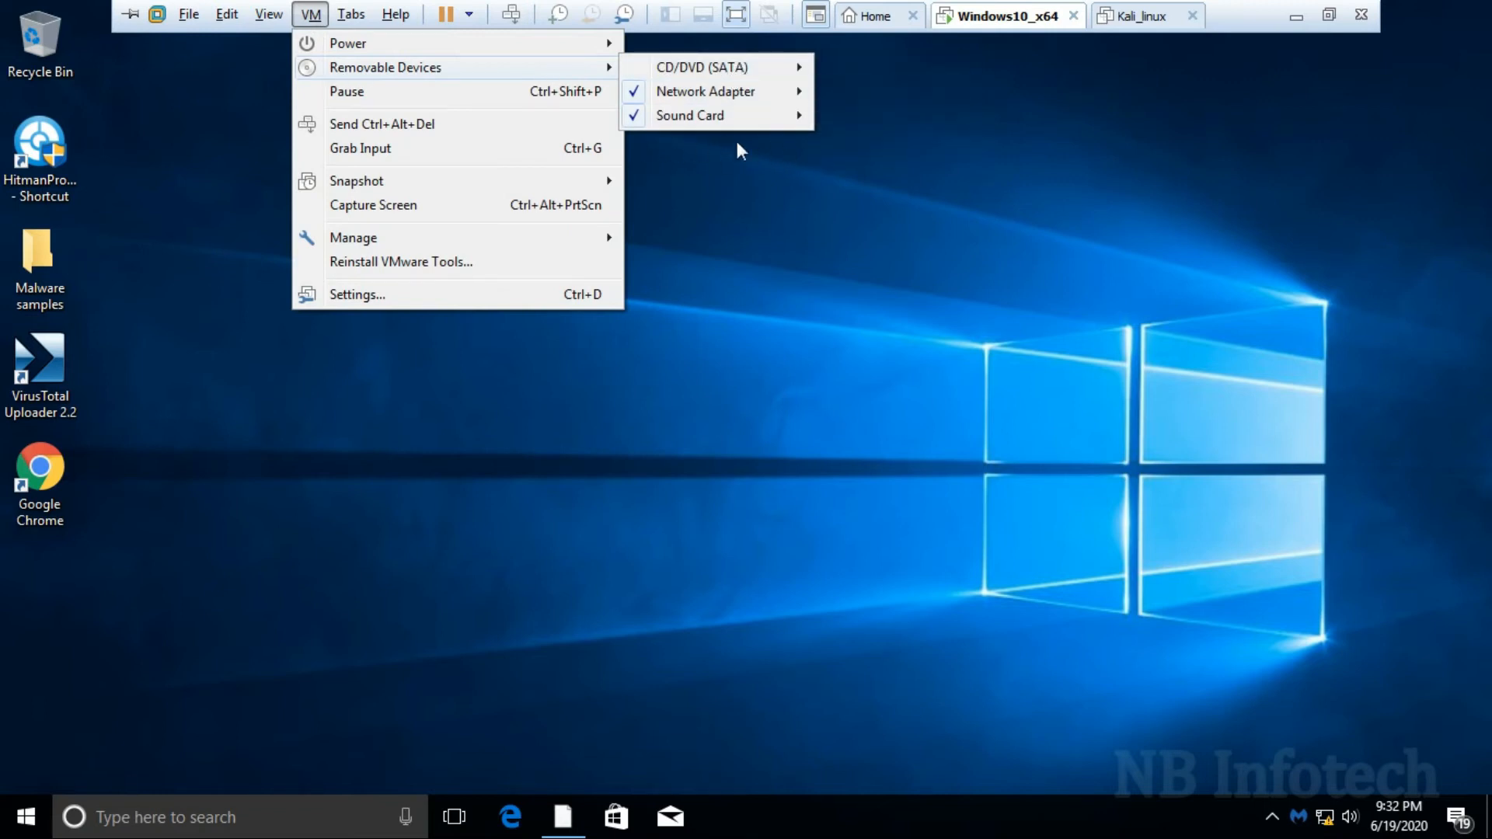
mouse_move(659, 150)
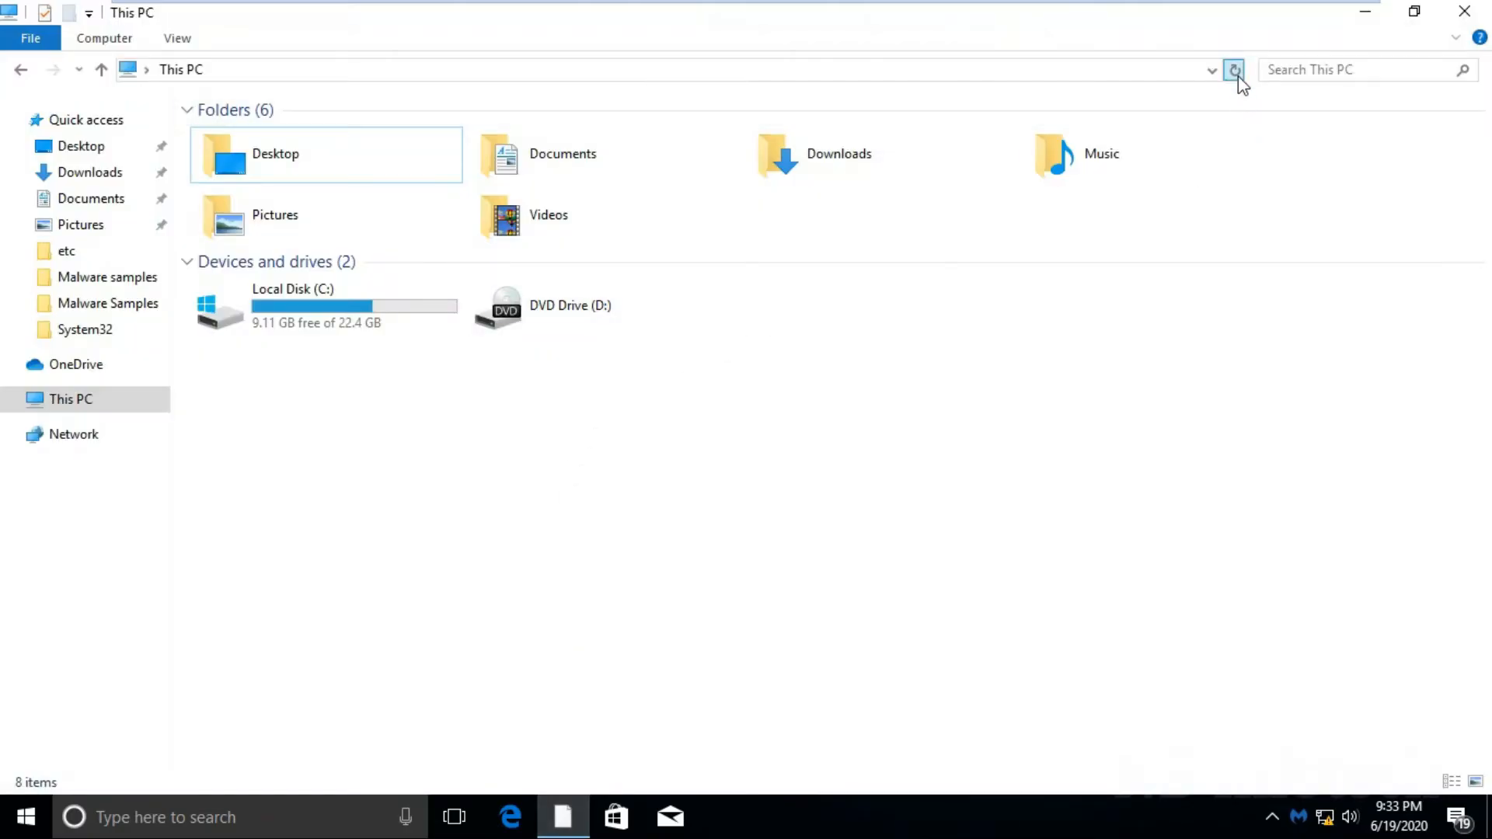
left_click(1233, 69)
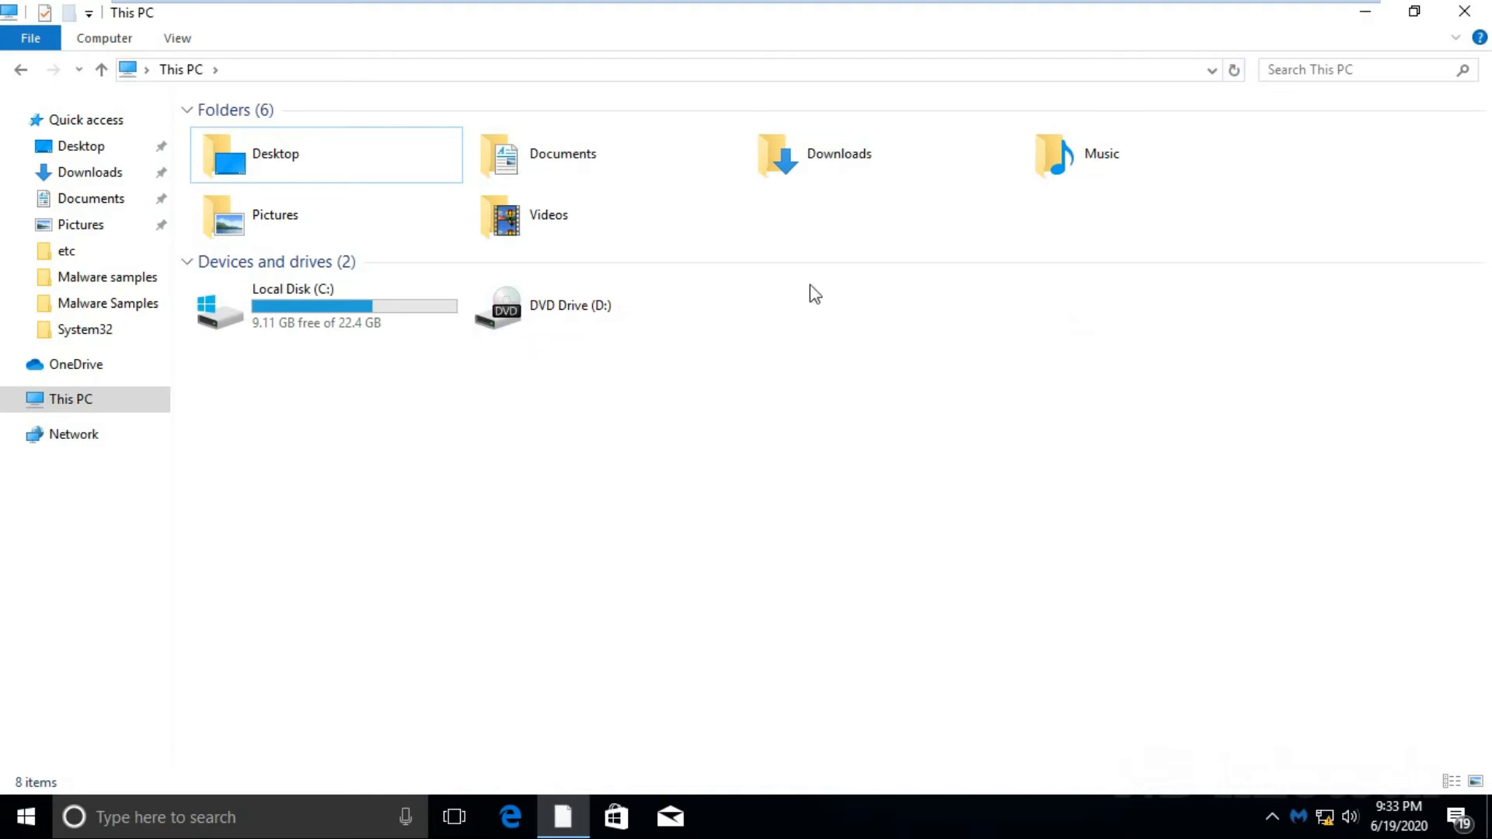
mouse_move(916, 342)
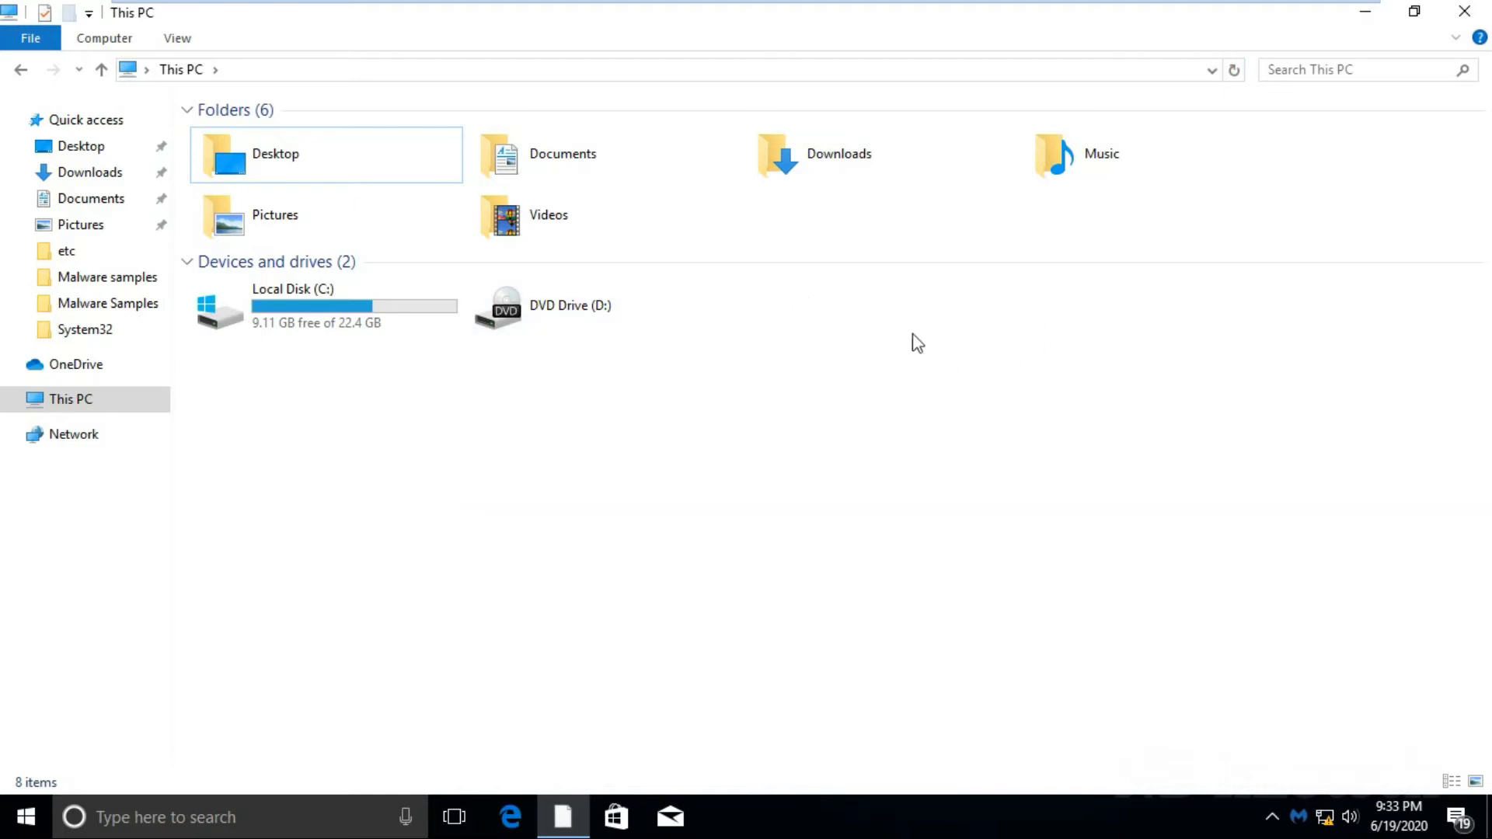
mouse_move(819, 397)
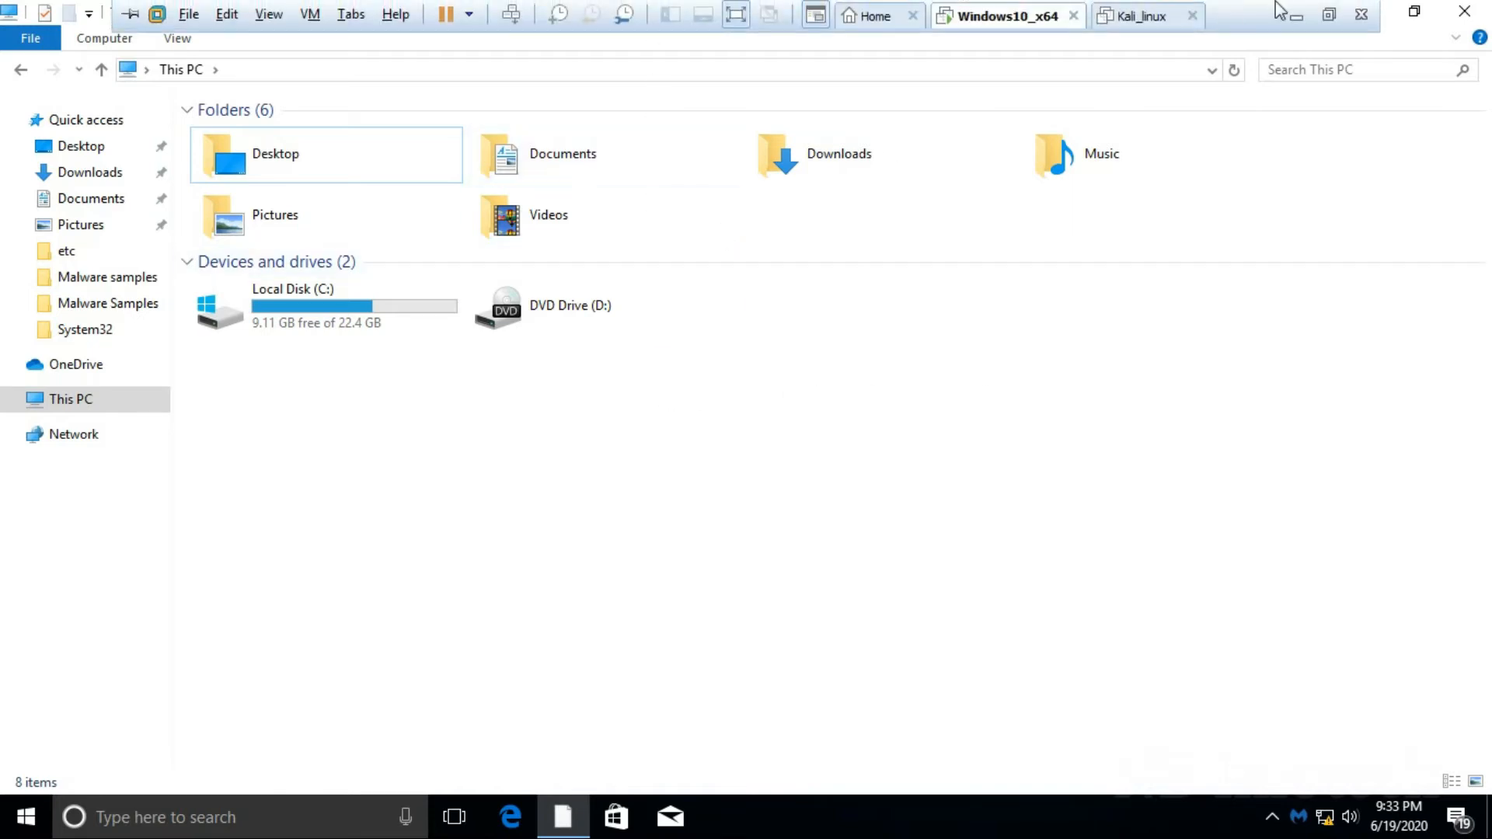
mouse_move(1294, 18)
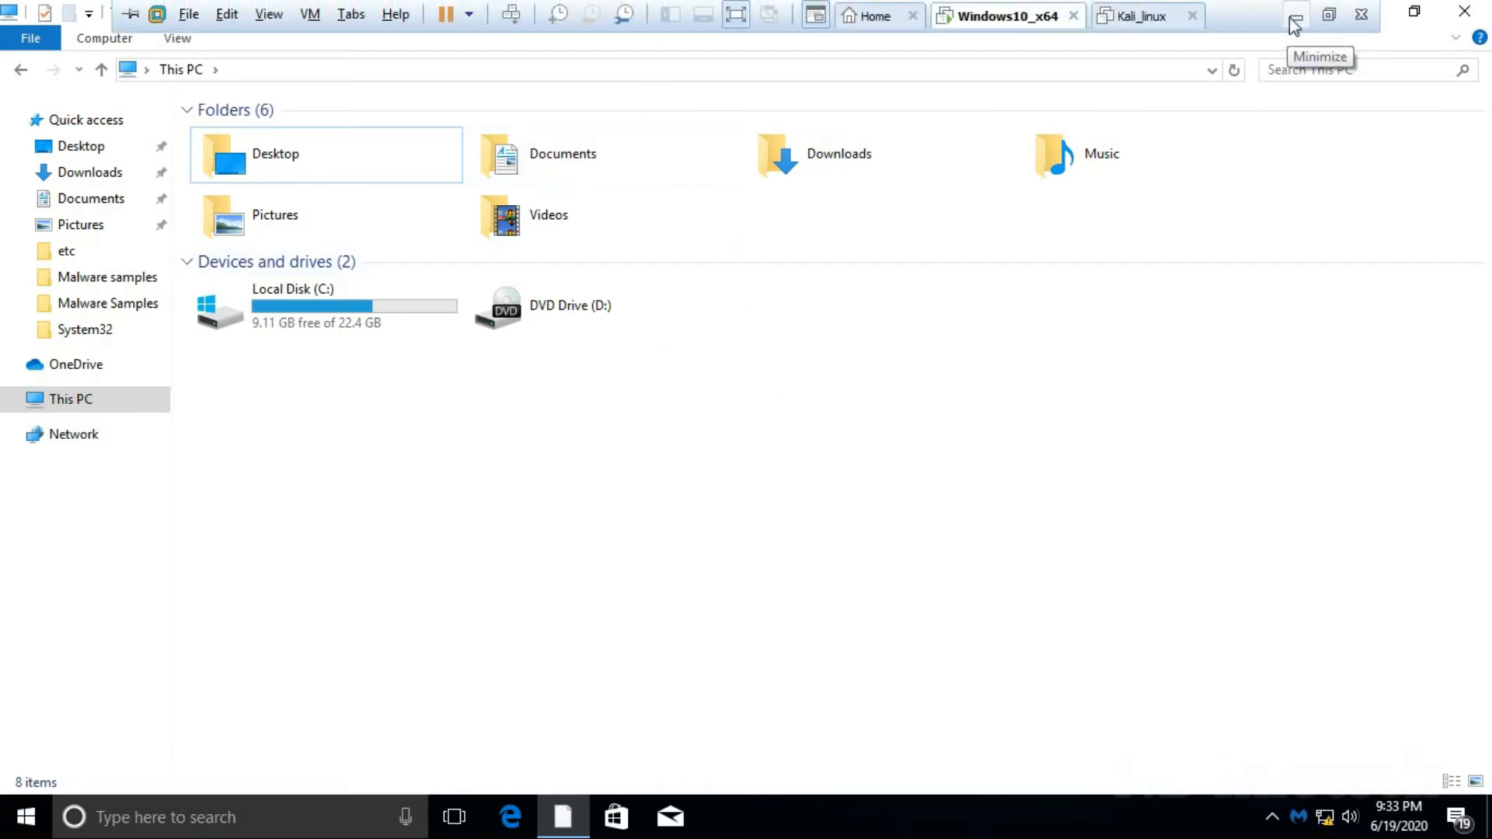
Step: Minimize the Windows 10 virtual machine window
left_click(1294, 14)
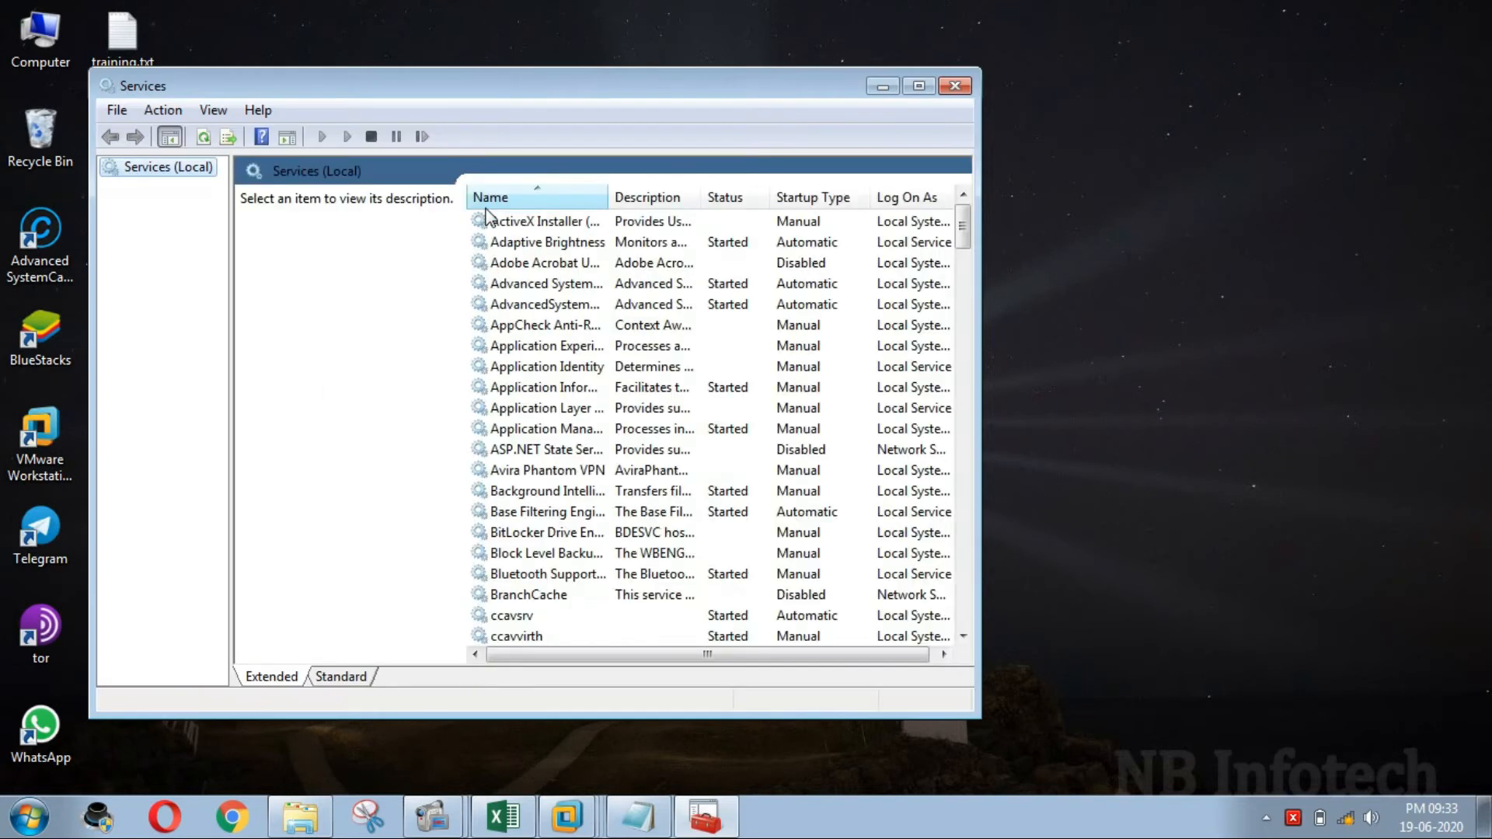
Step: Start VMware USB Arbitration Service and VMware Workstation Server in the maximized Services console
left_click(916, 86)
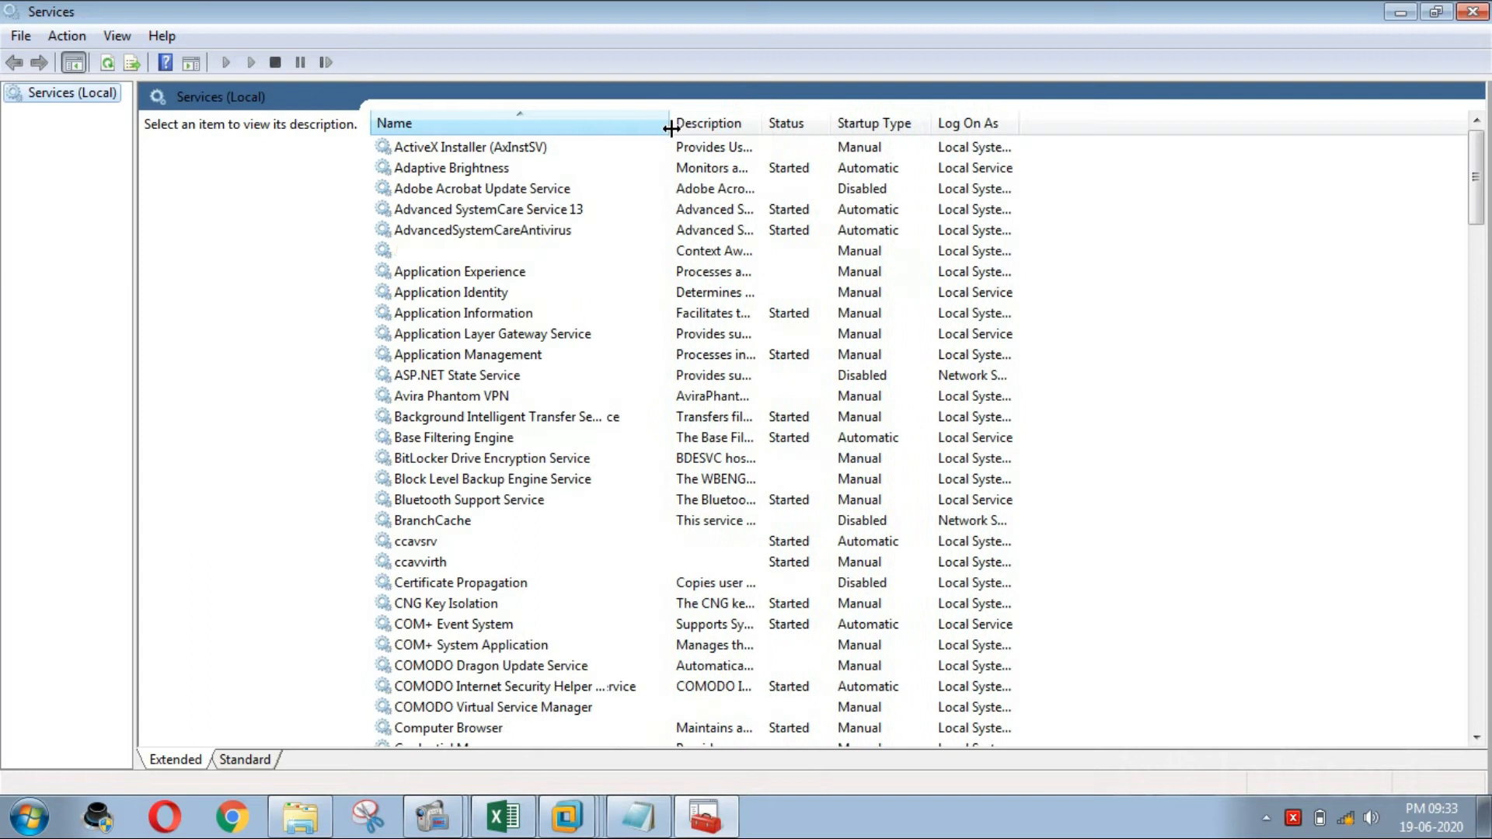
left_click(486, 208)
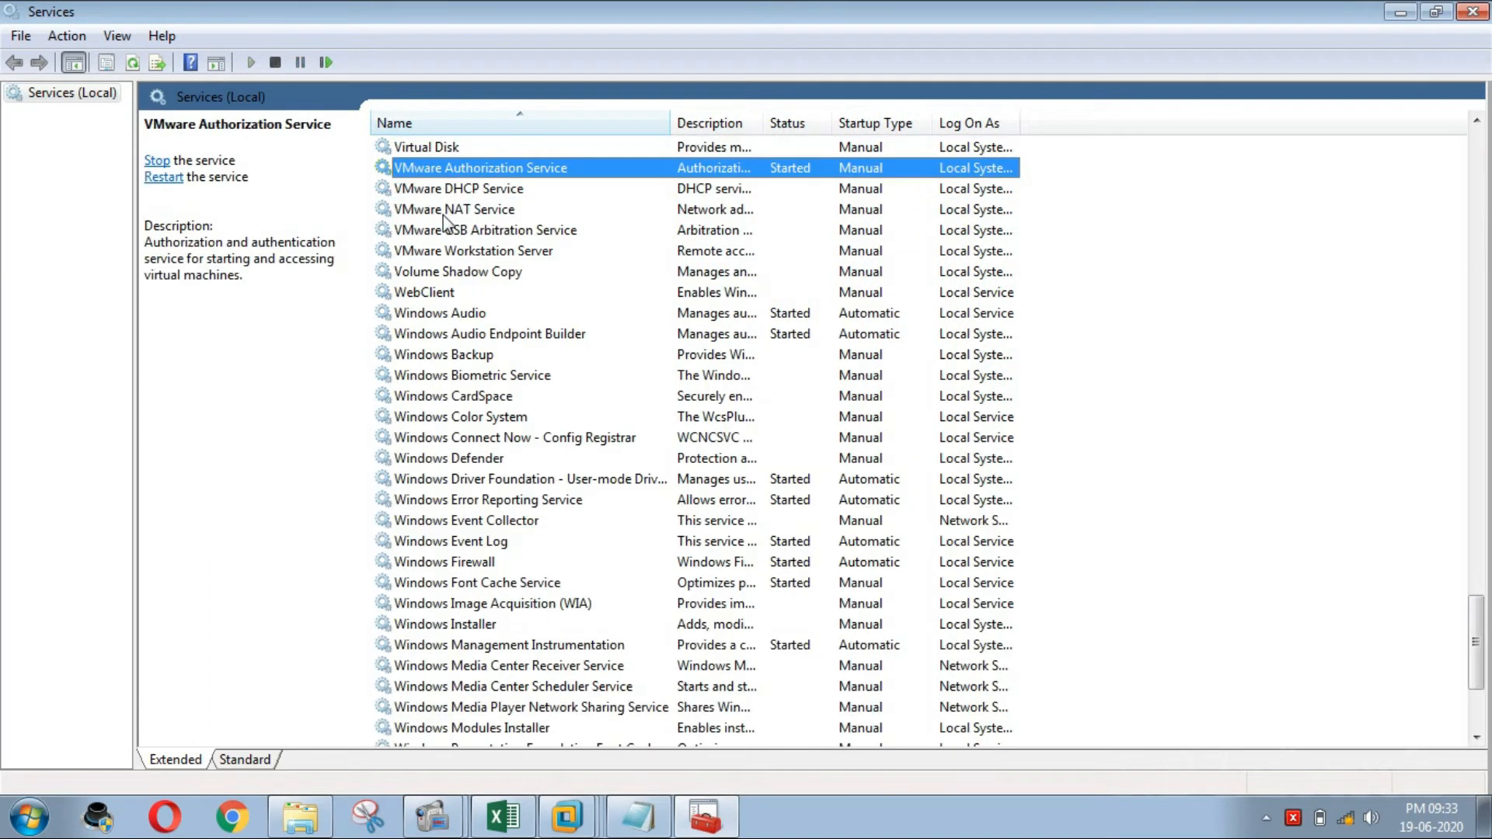
mouse_move(490, 240)
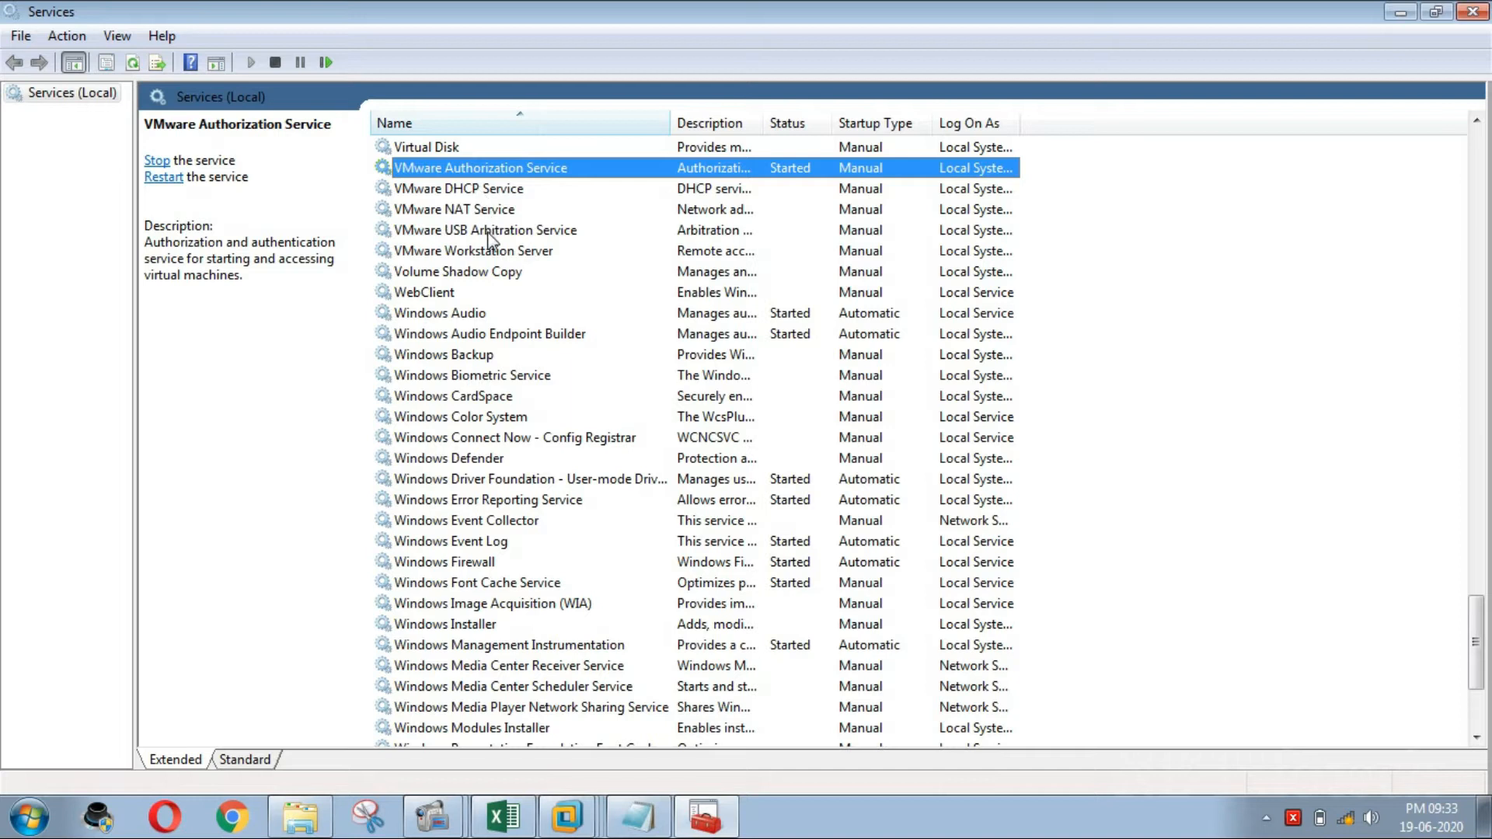
left_click(484, 230)
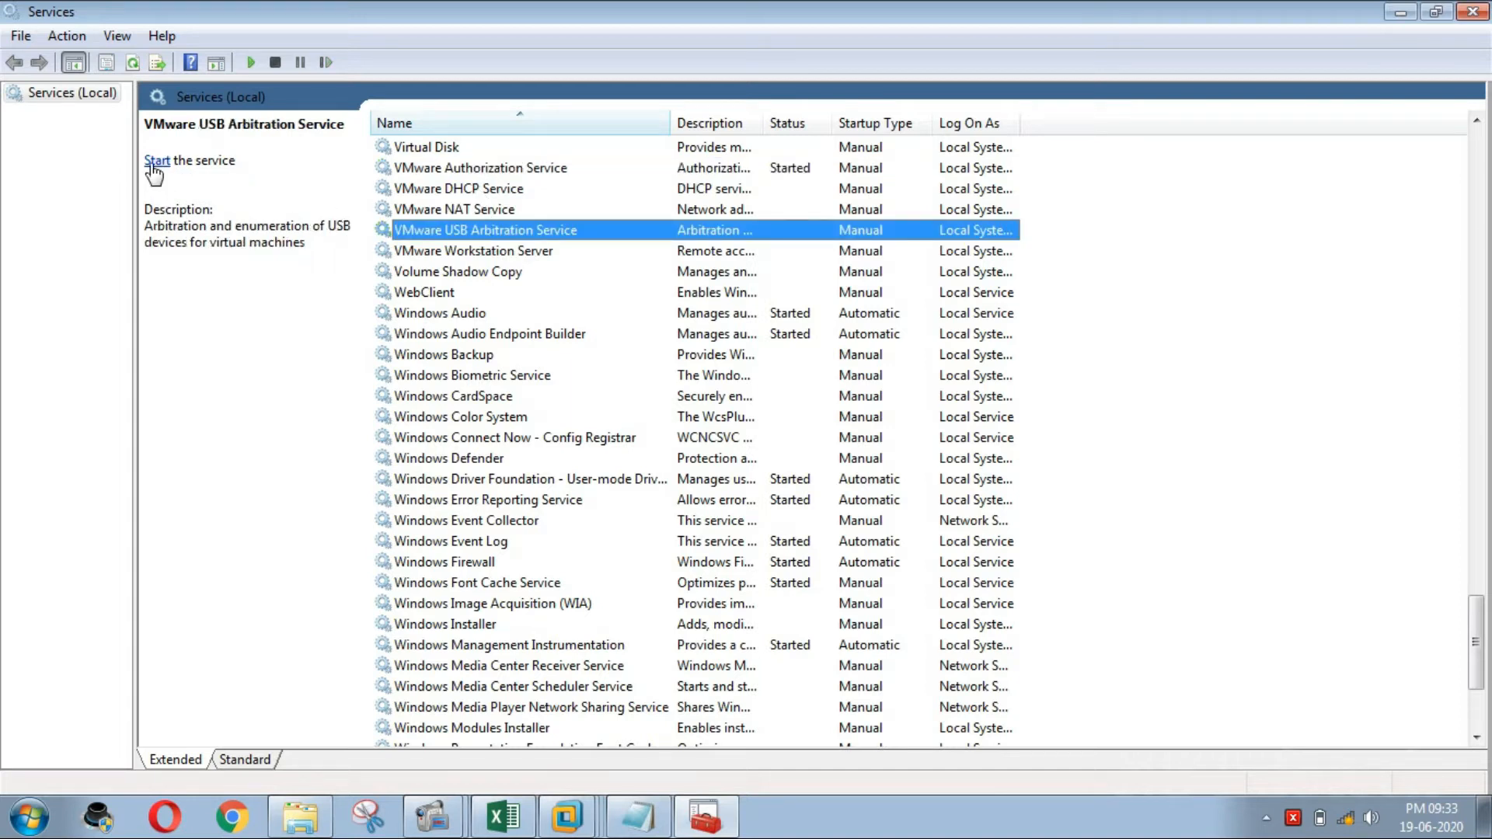
left_click(156, 160)
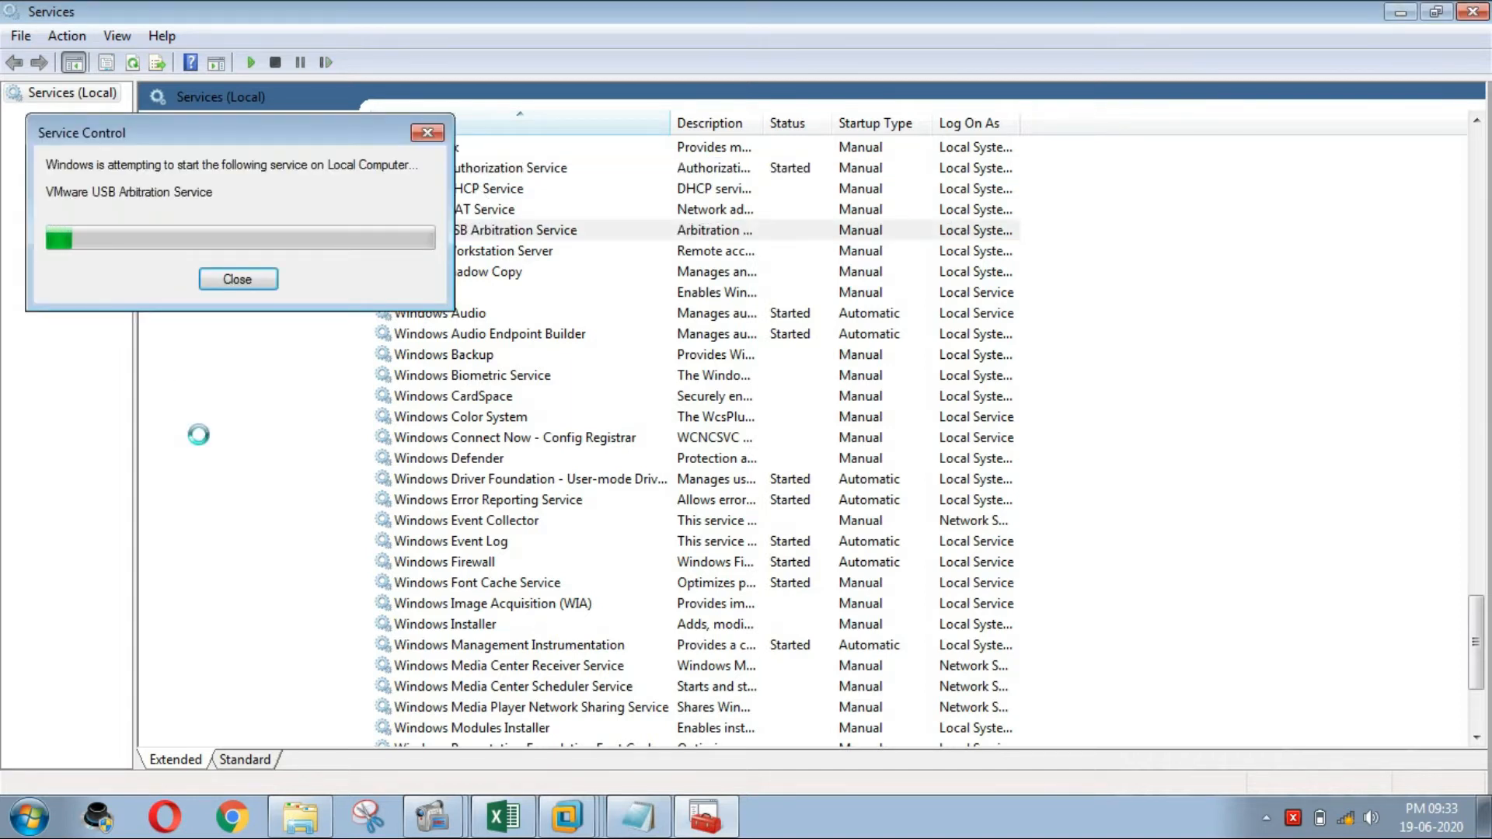
left_click(237, 279)
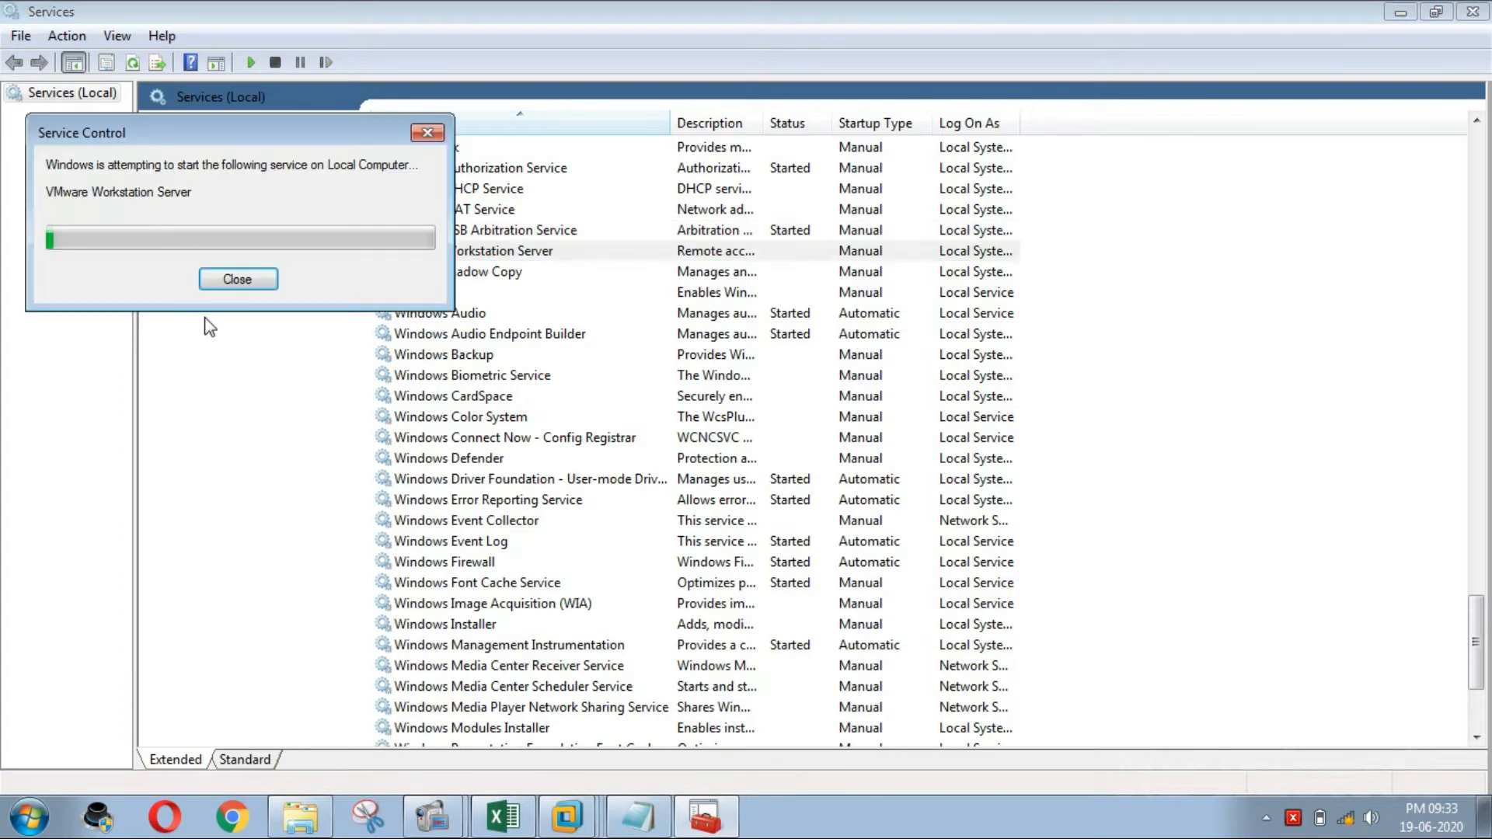
left_click(238, 279)
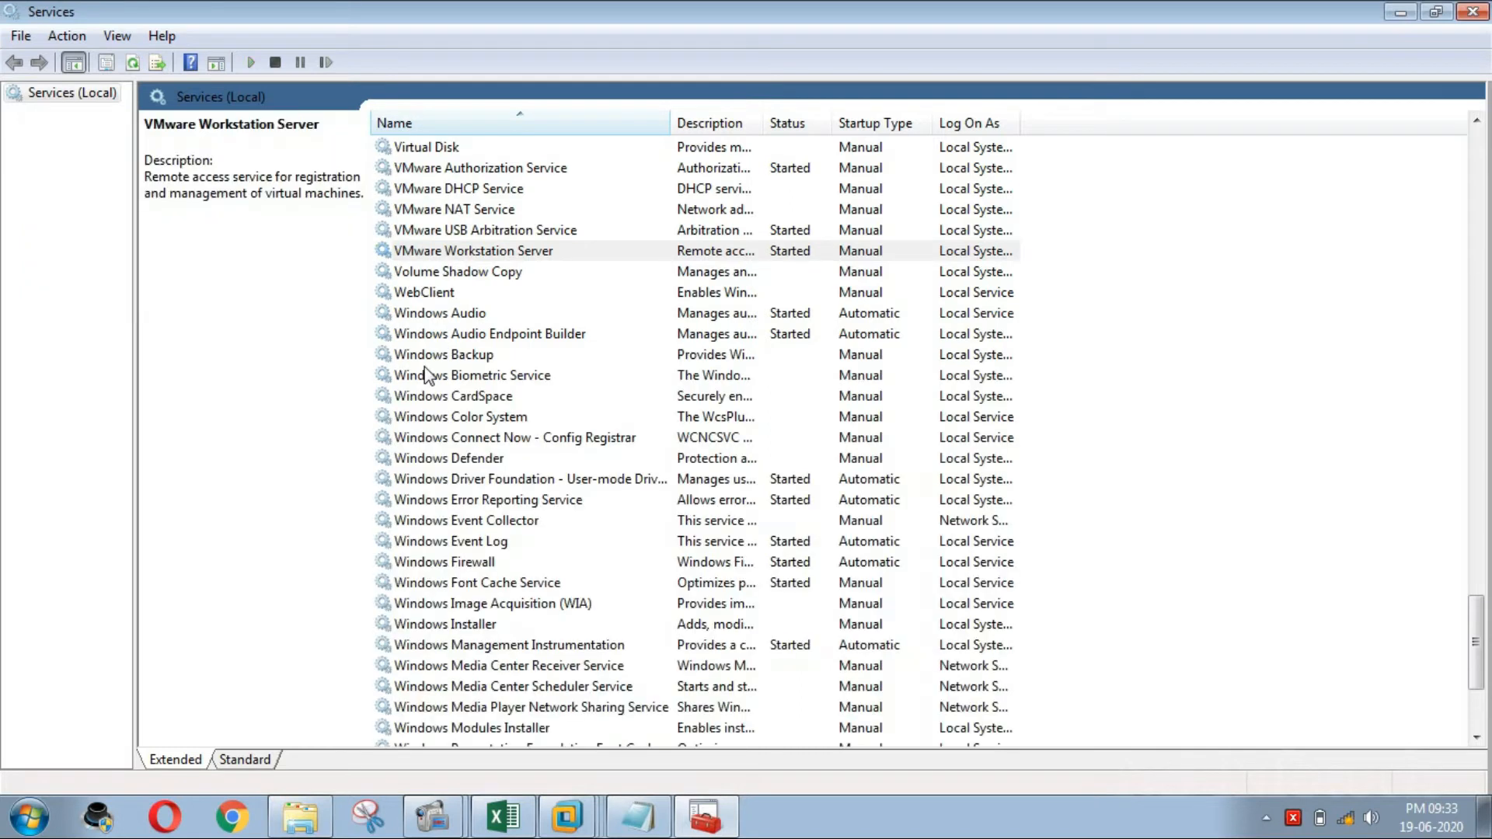
mouse_move(1139, 10)
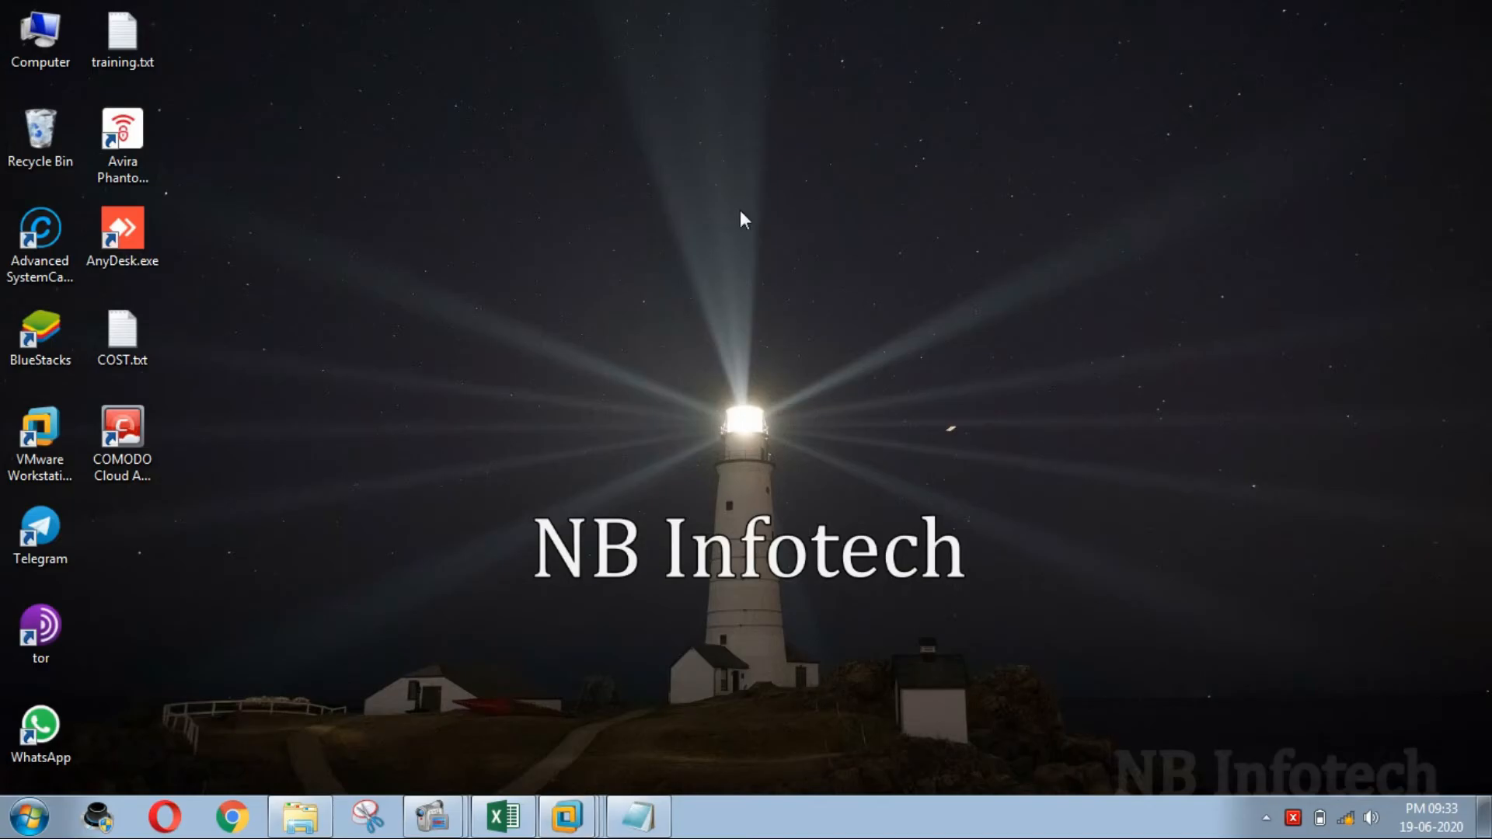
mouse_move(1374, 818)
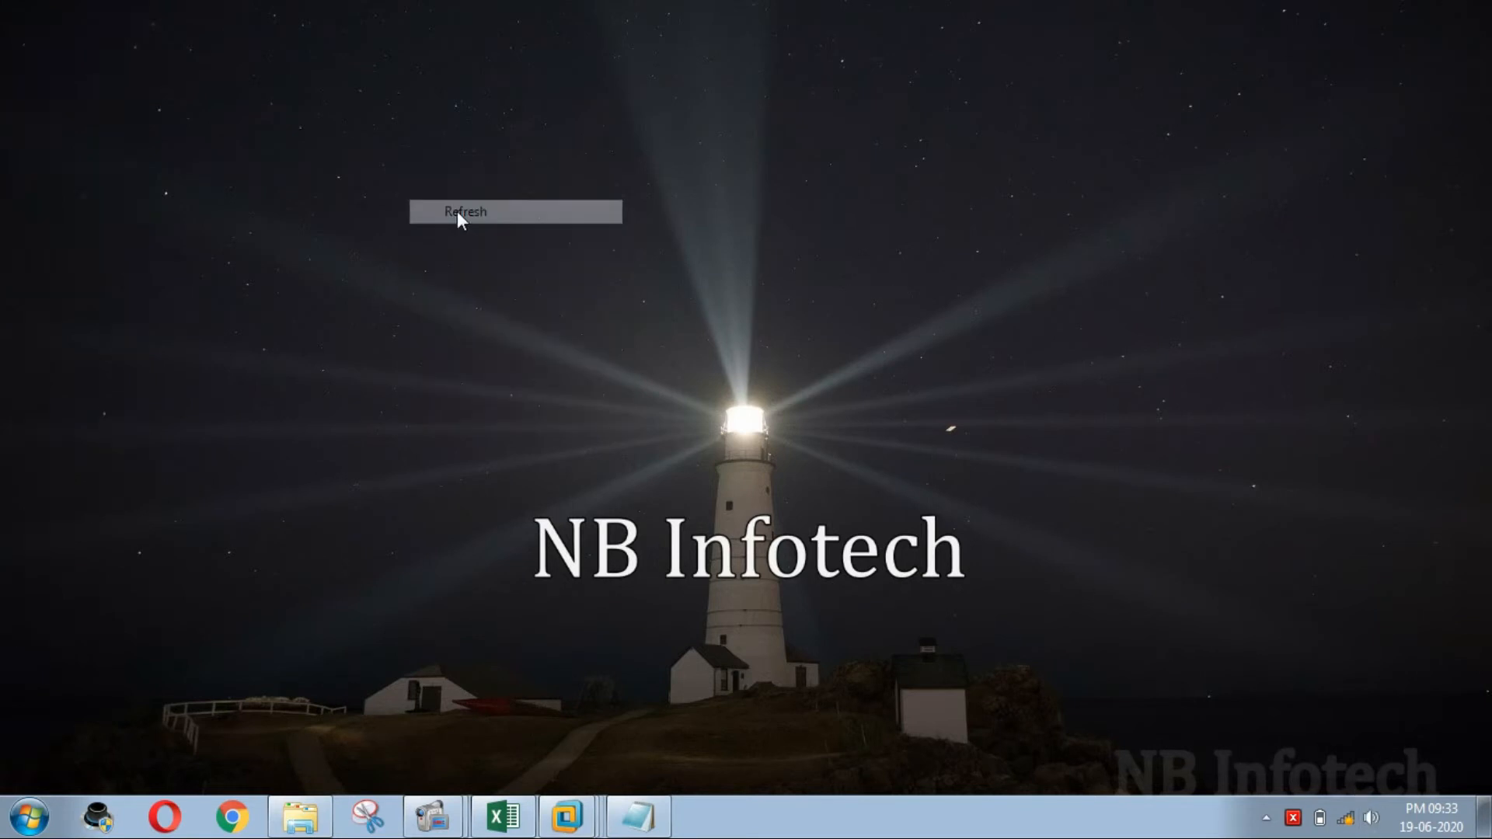
Step: Return to the Windows 10 VM and check its Removable Devices for the USB stick
left_click(465, 211)
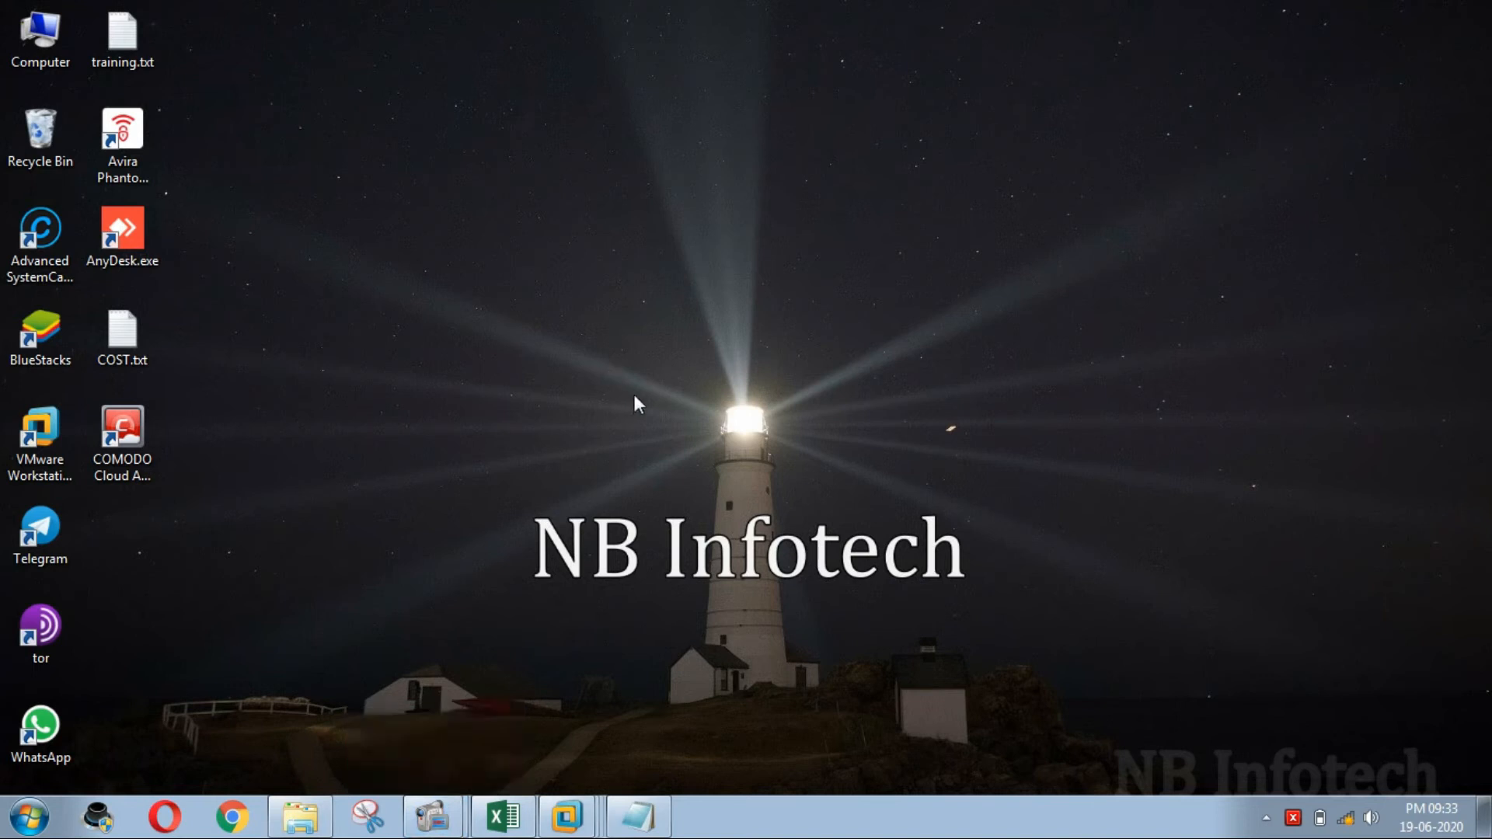
mouse_move(569, 640)
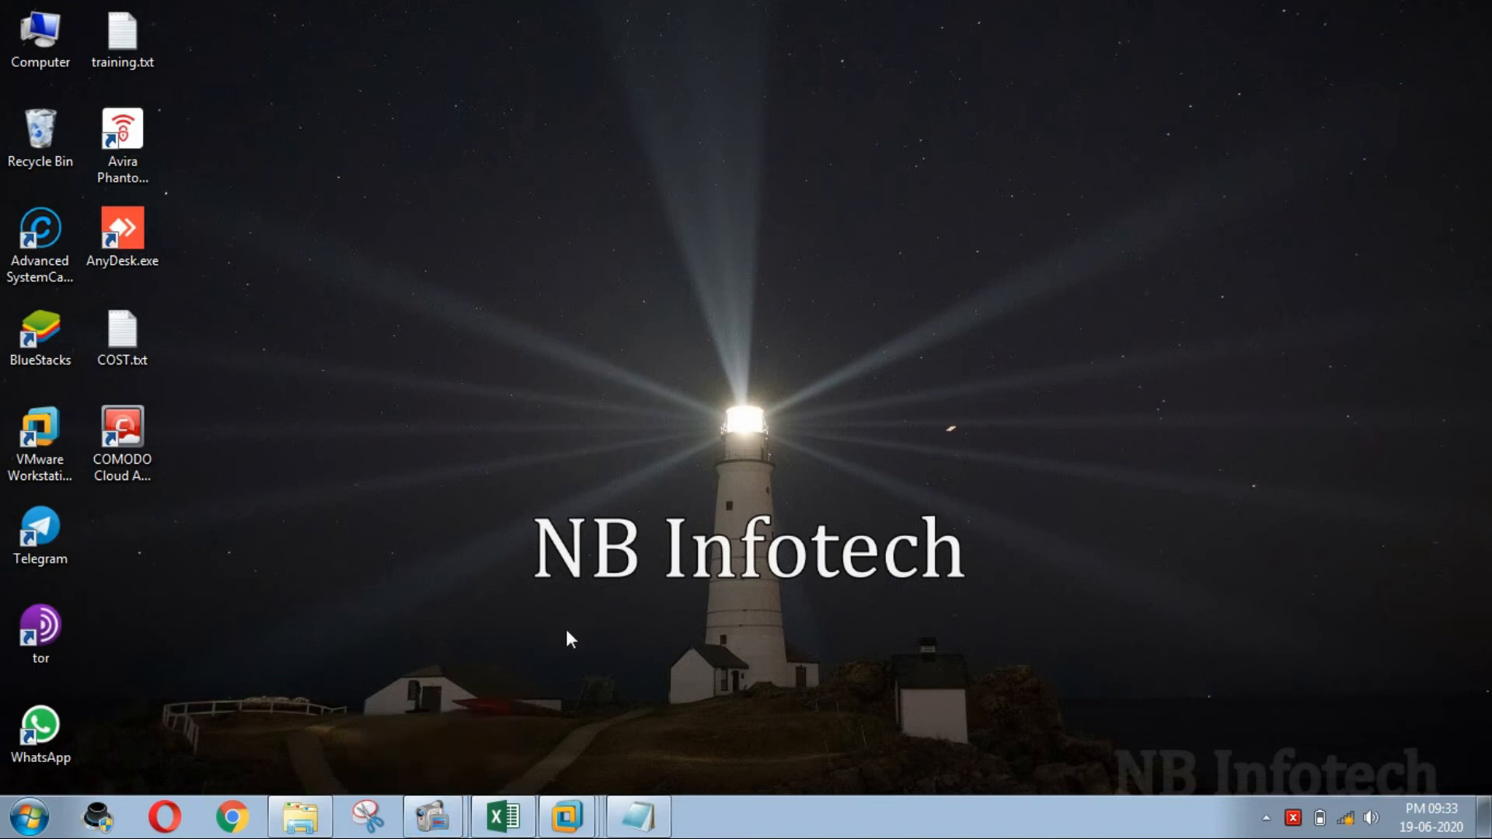
left_click(568, 817)
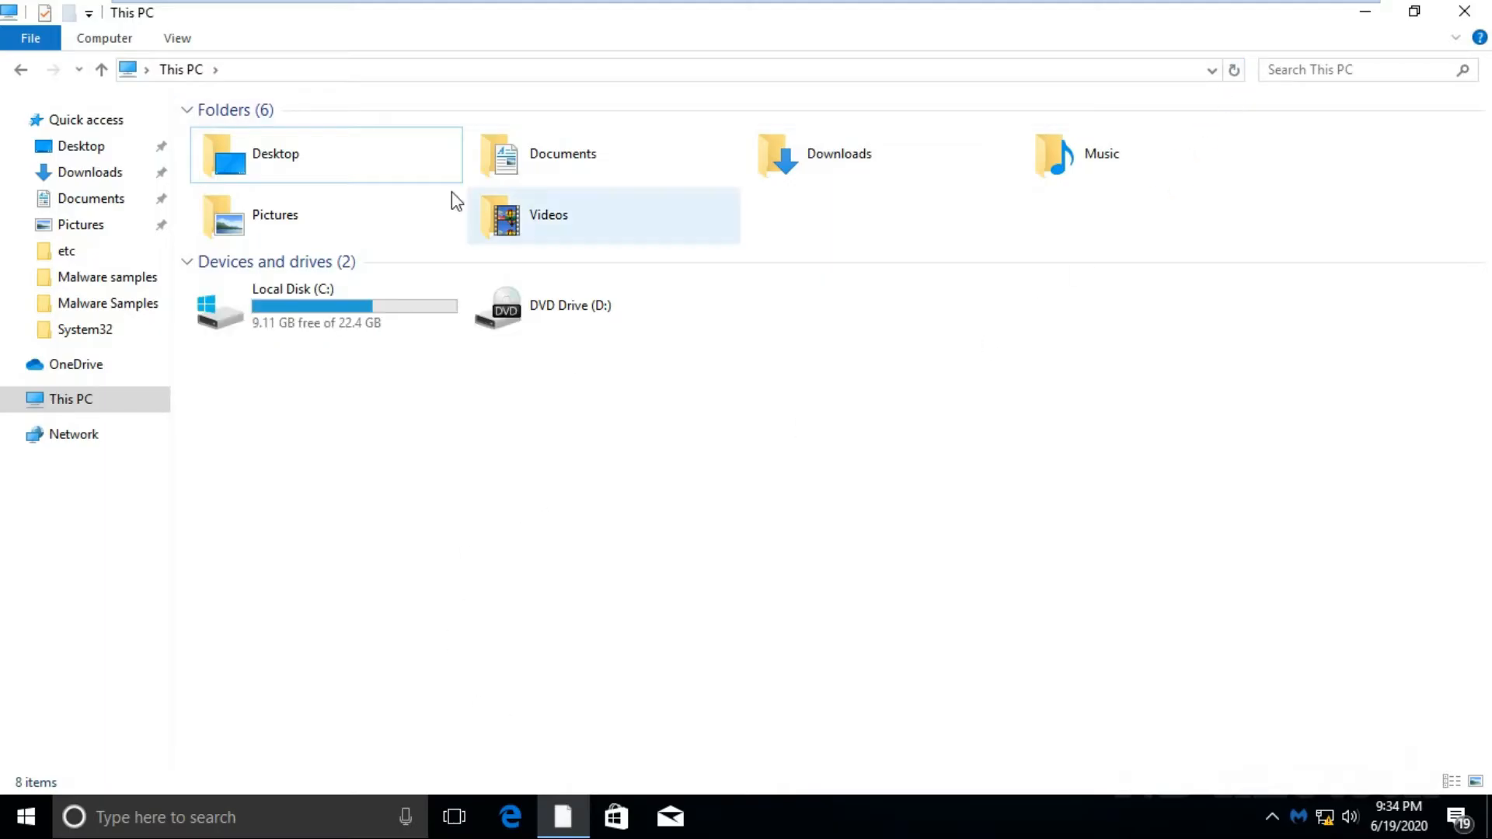
left_click(311, 14)
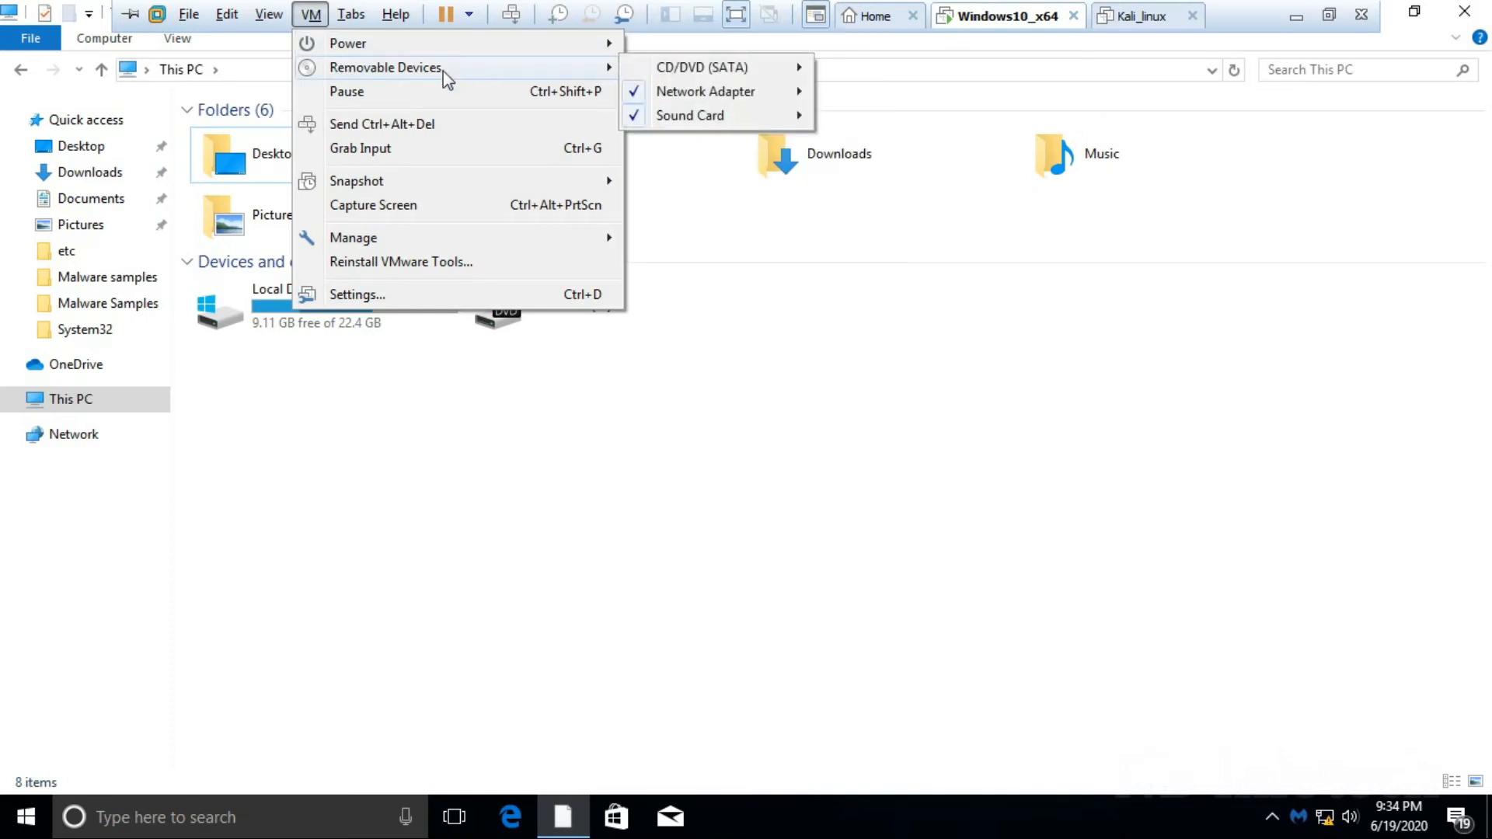
mouse_move(750, 150)
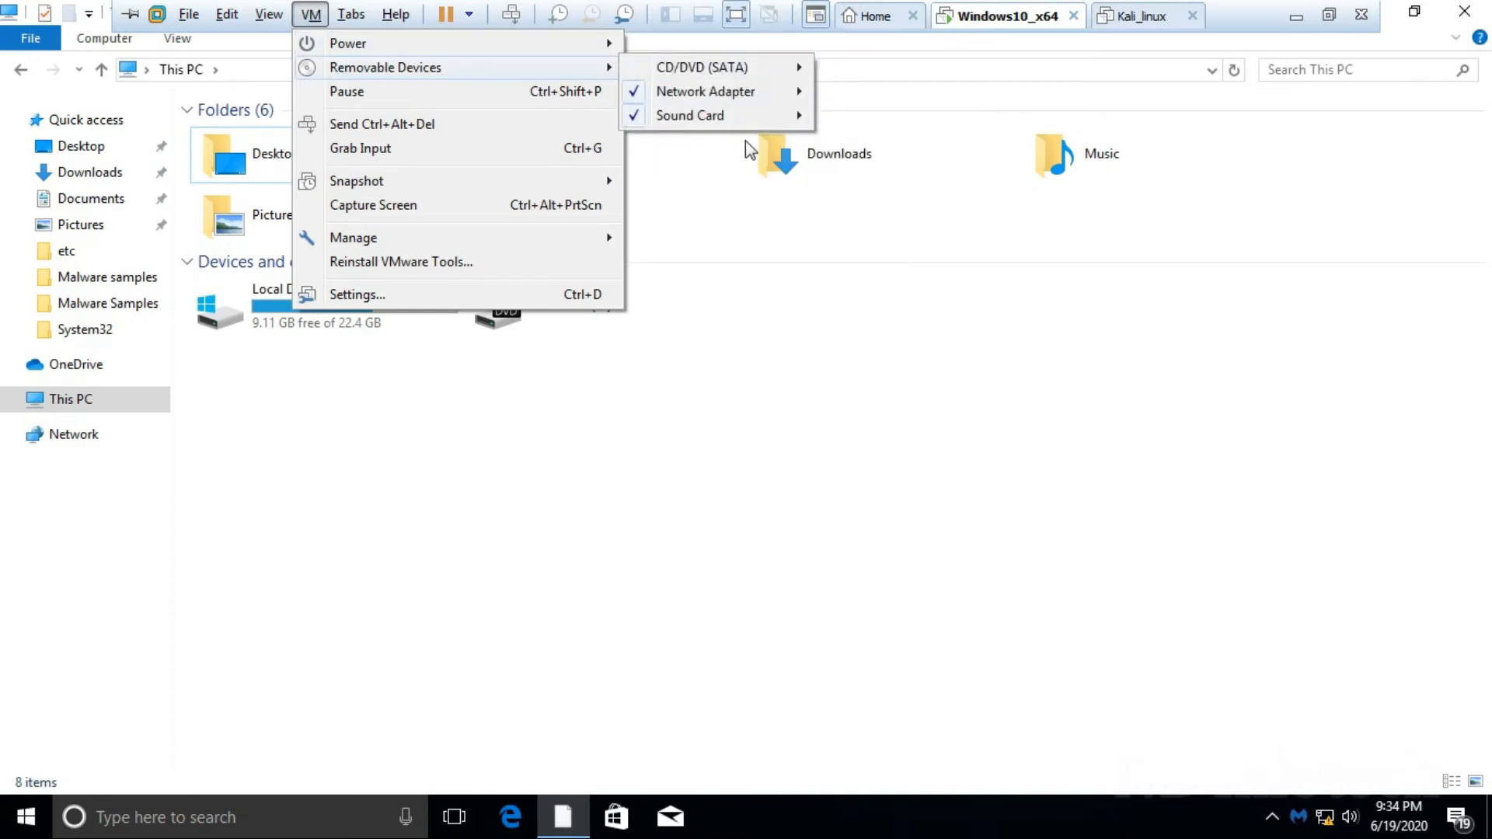
mouse_move(701, 67)
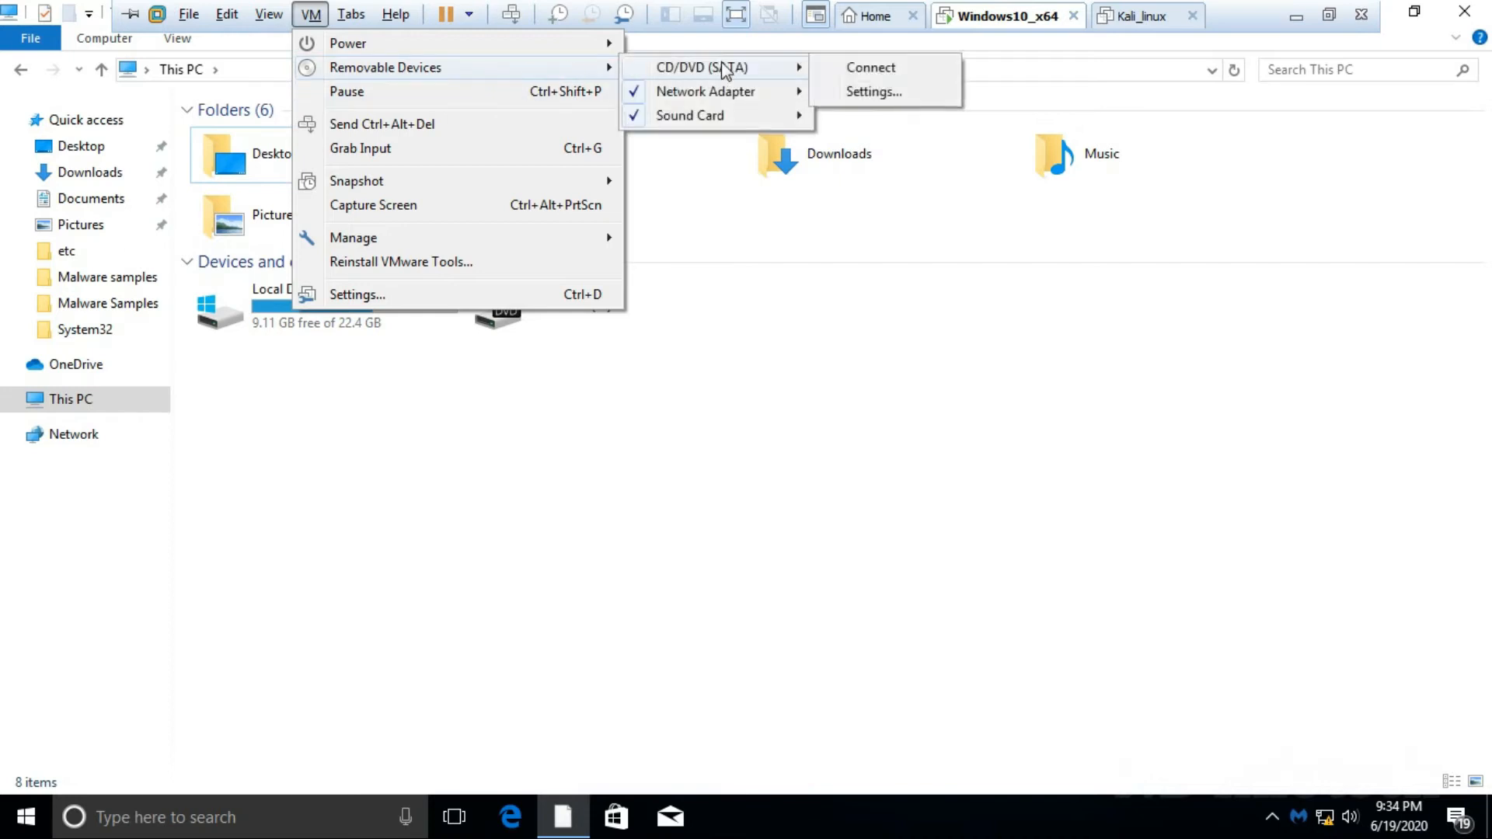
left_click(716, 421)
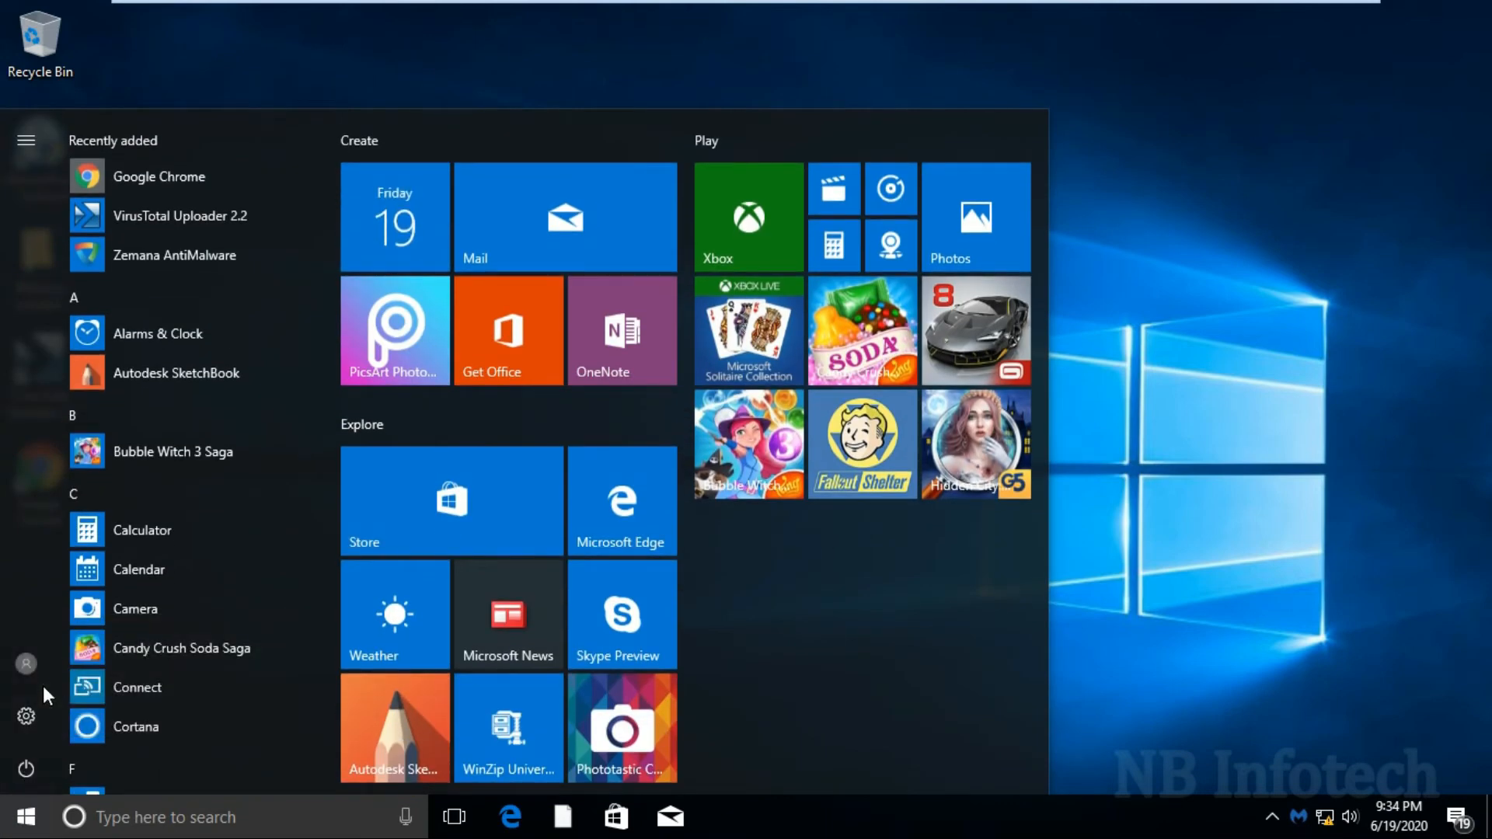
Step: Shut down Windows 10 from the guest's Start menu
left_click(26, 767)
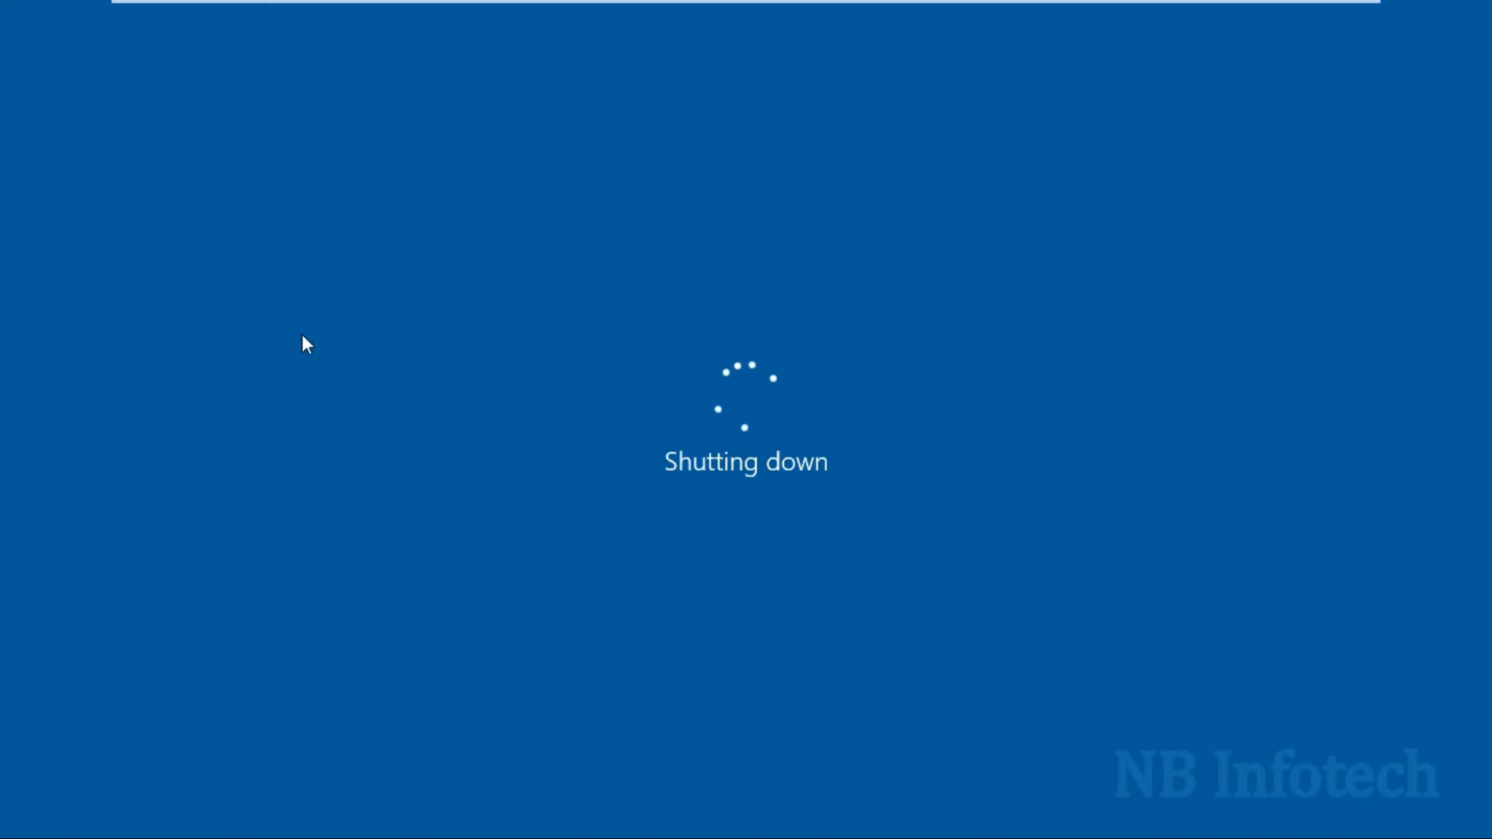
mouse_move(867, 289)
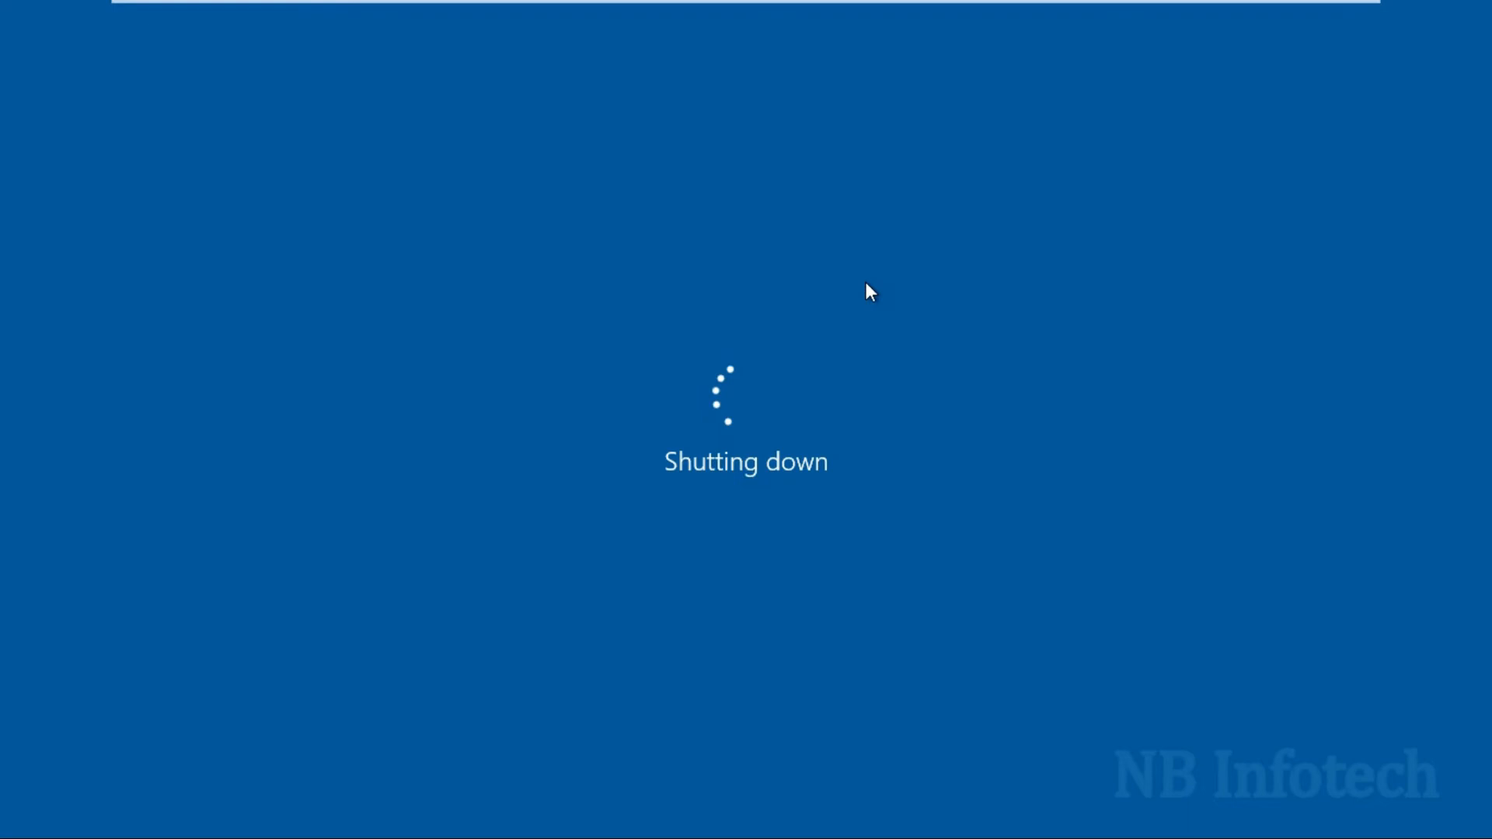
mouse_move(1122, 10)
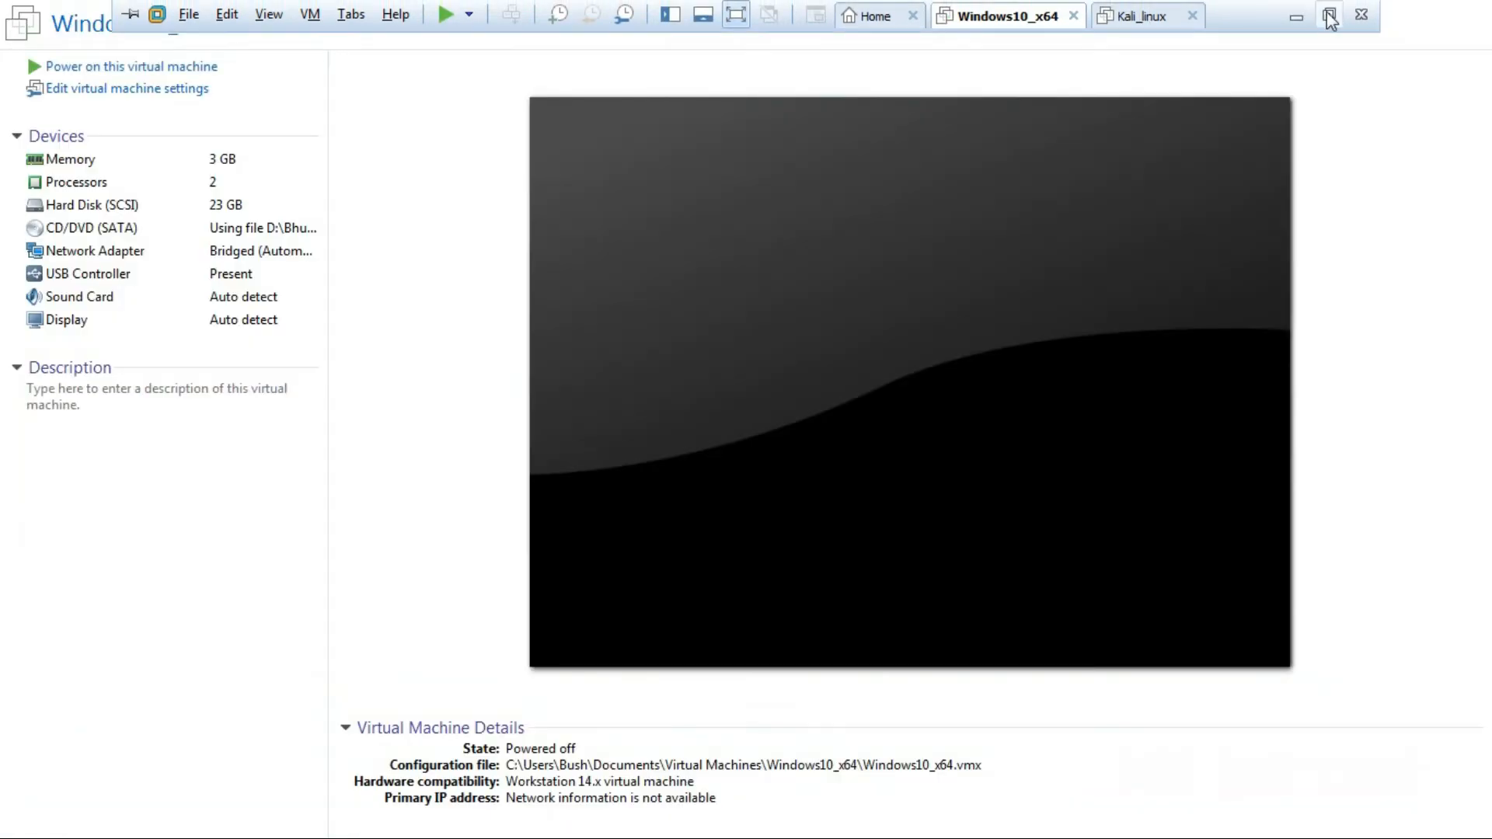
mouse_move(1328, 17)
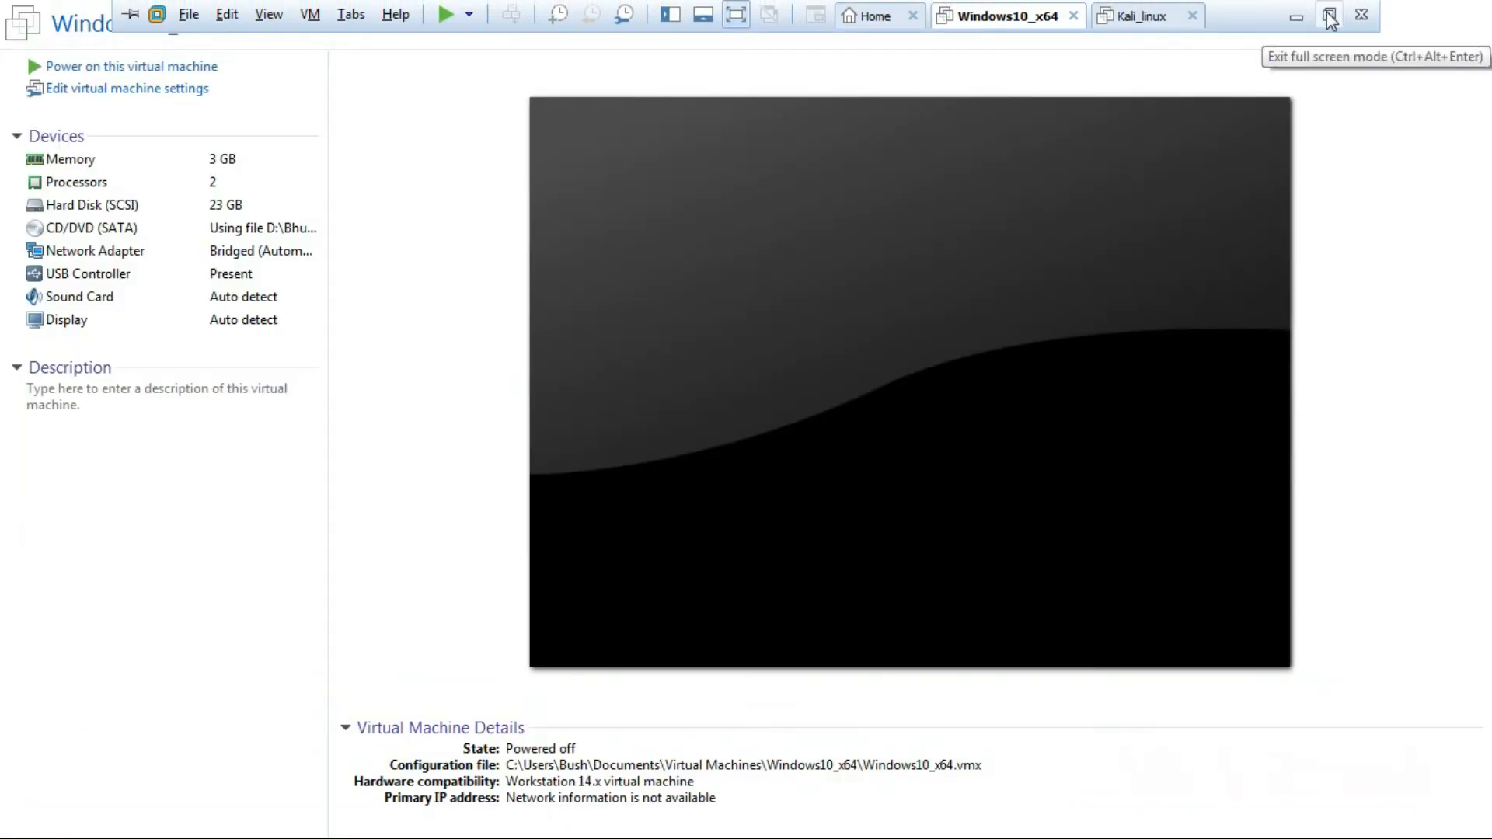
Step: Exit full screen, close VMware Workstation, and relaunch it from the desktop shortcut
left_click(1329, 16)
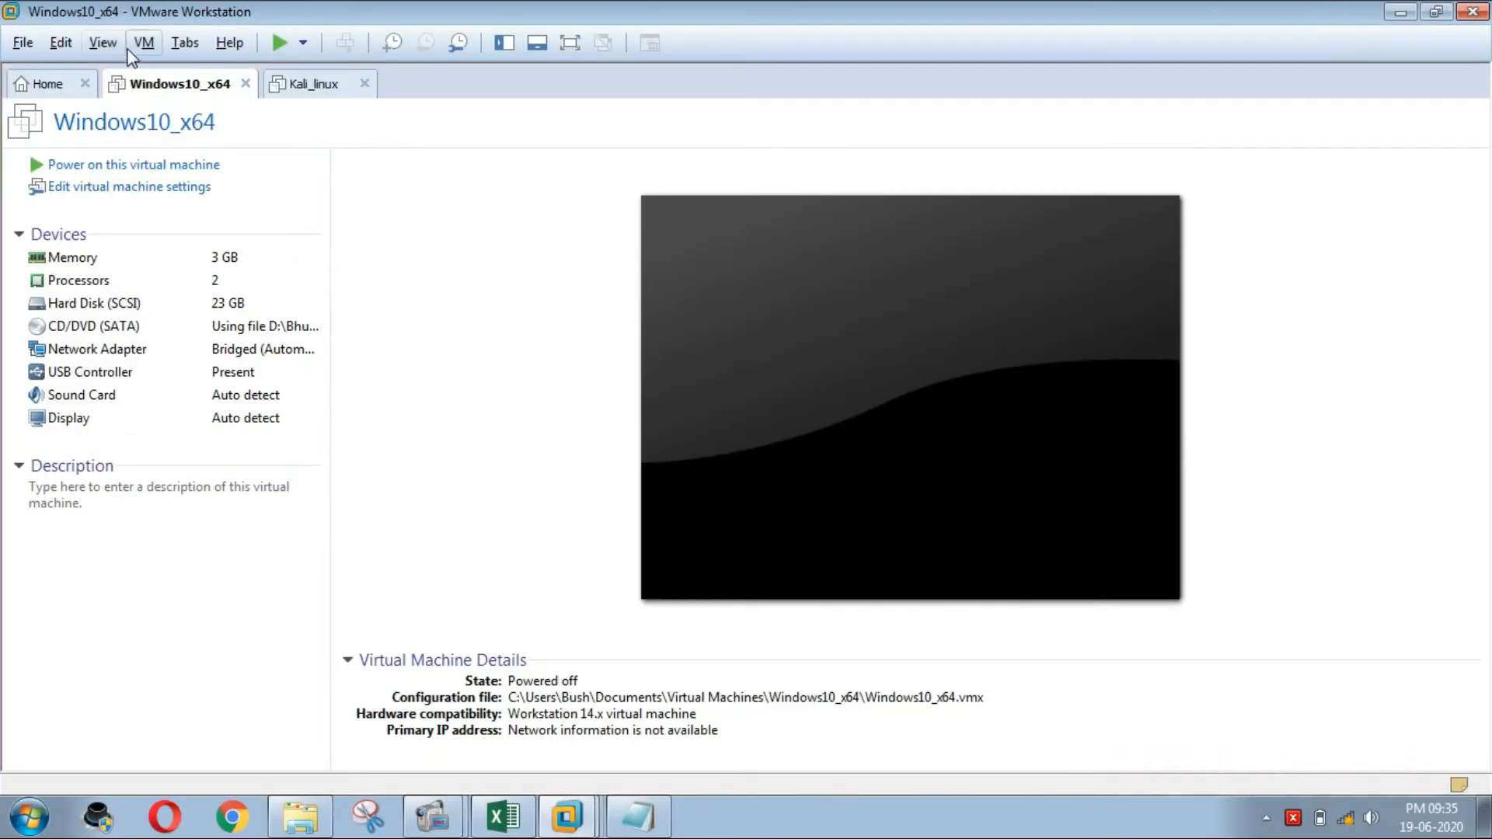
left_click(143, 42)
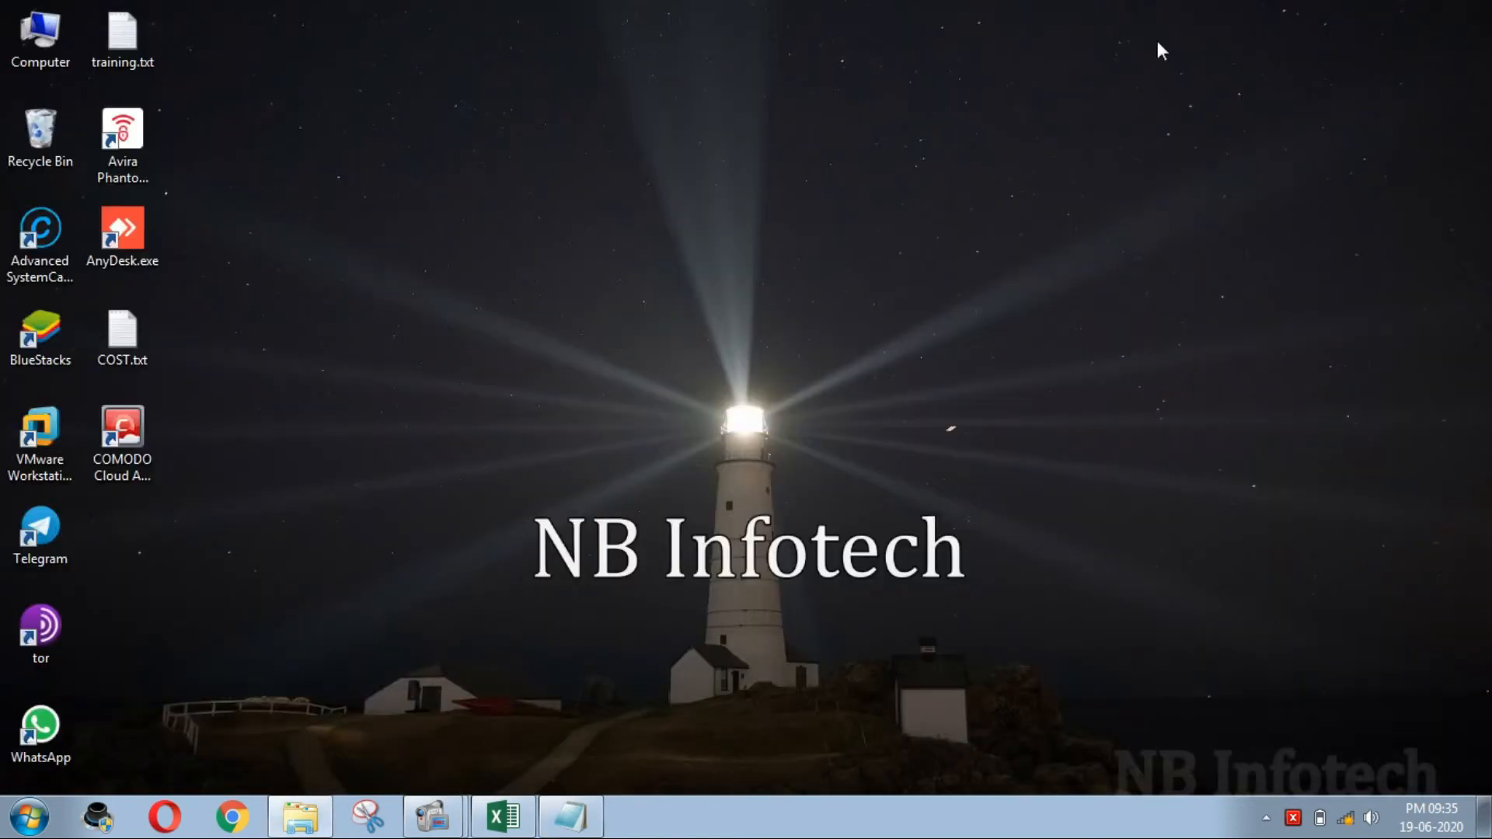
mouse_move(664, 245)
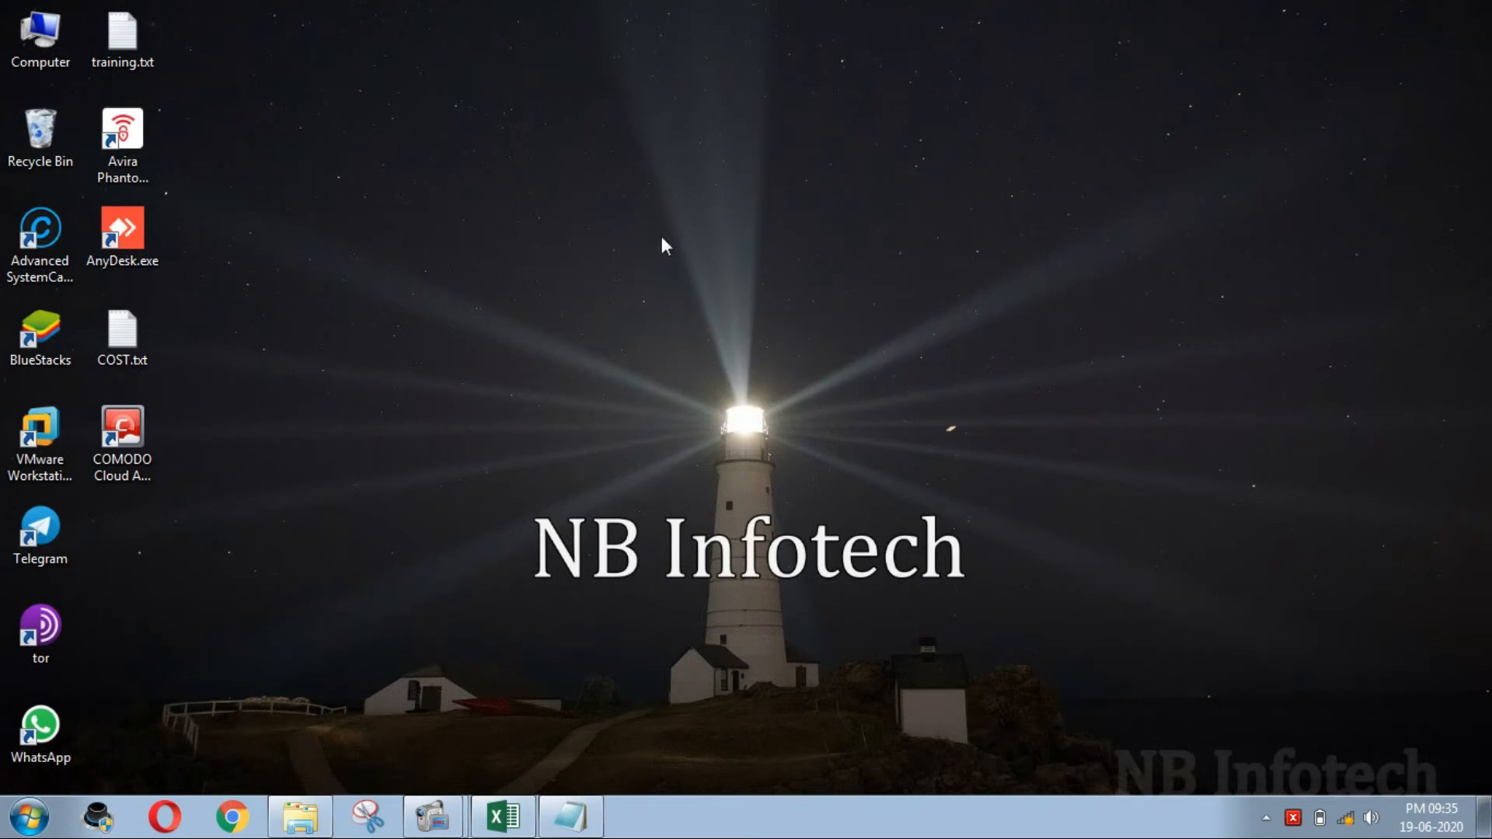
left_click(40, 438)
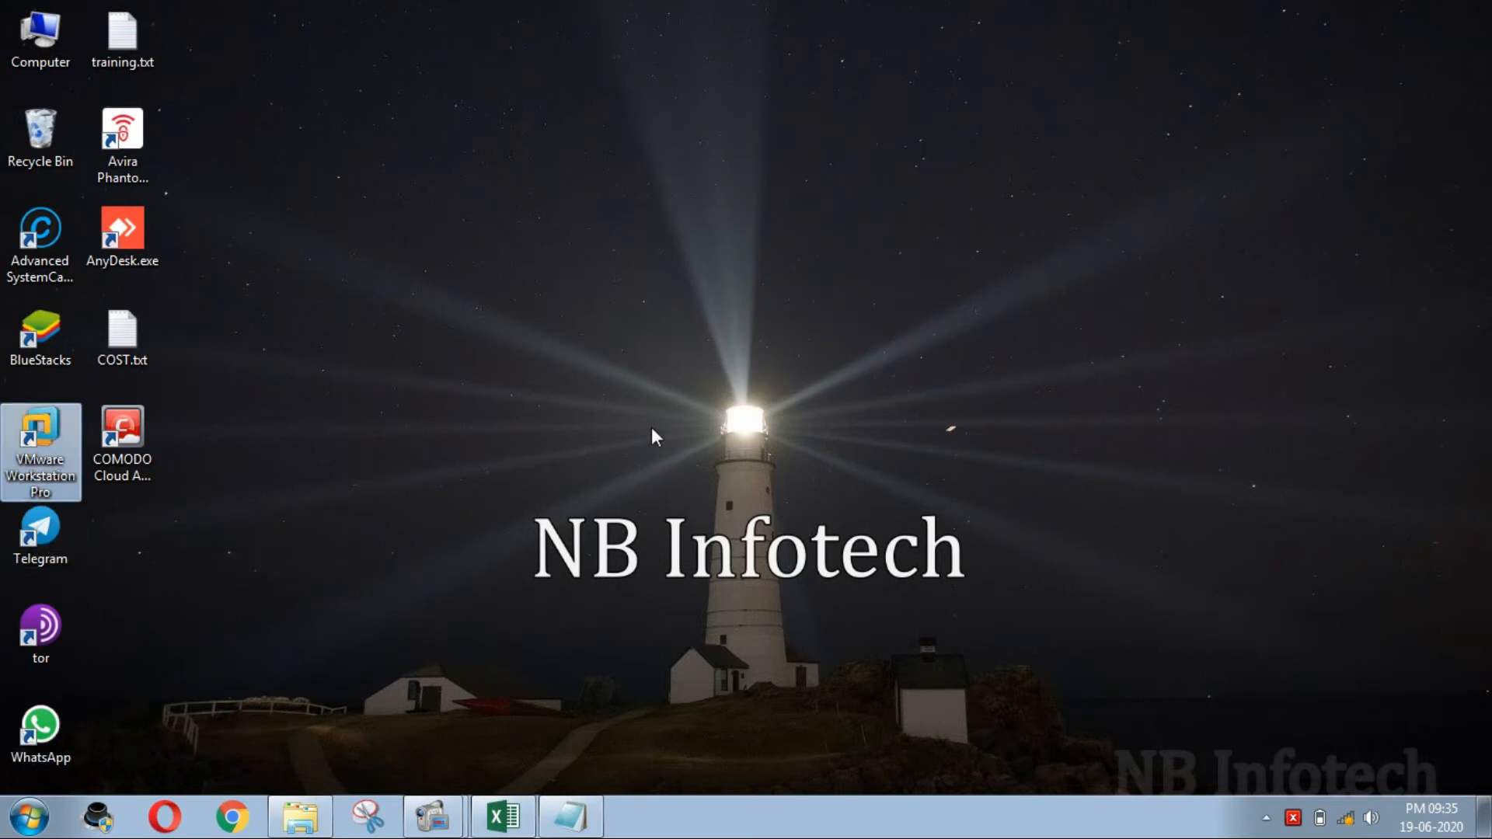
double_click(39, 448)
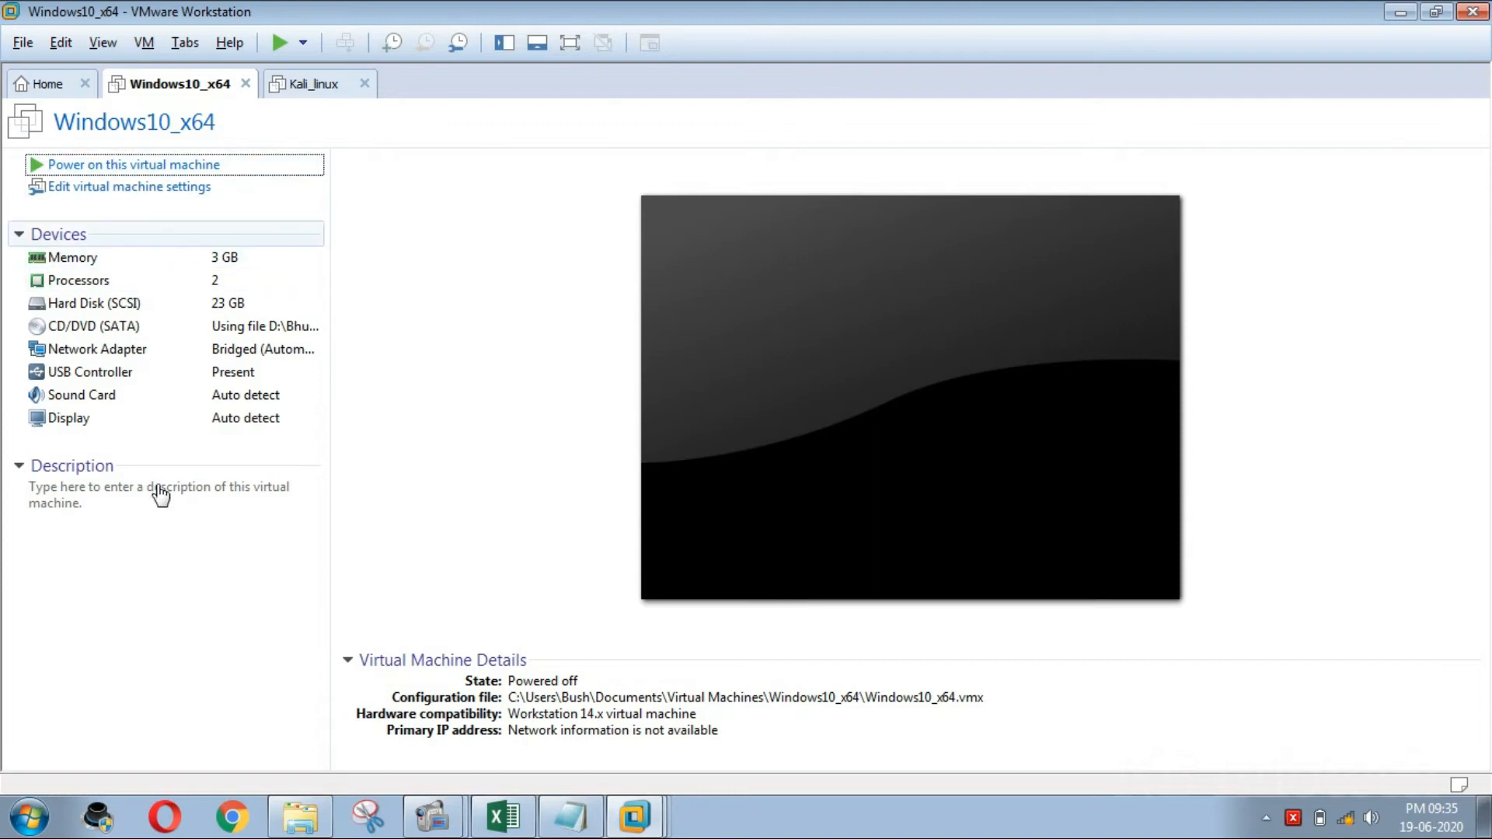
Step: Power on Windows10_x64 and sign in to Windows 10 with the password
left_click(132, 164)
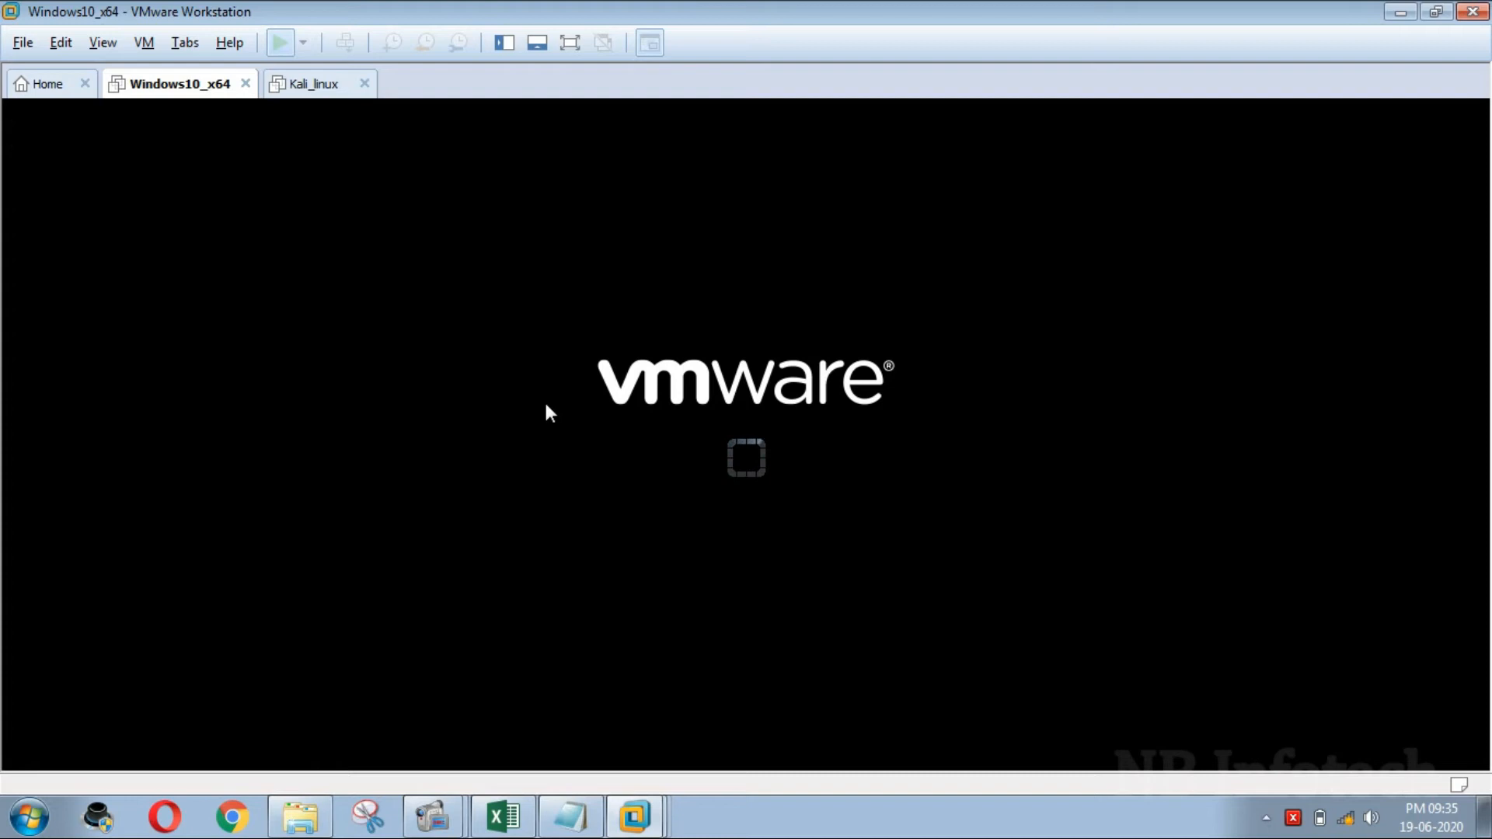
left_click(280, 42)
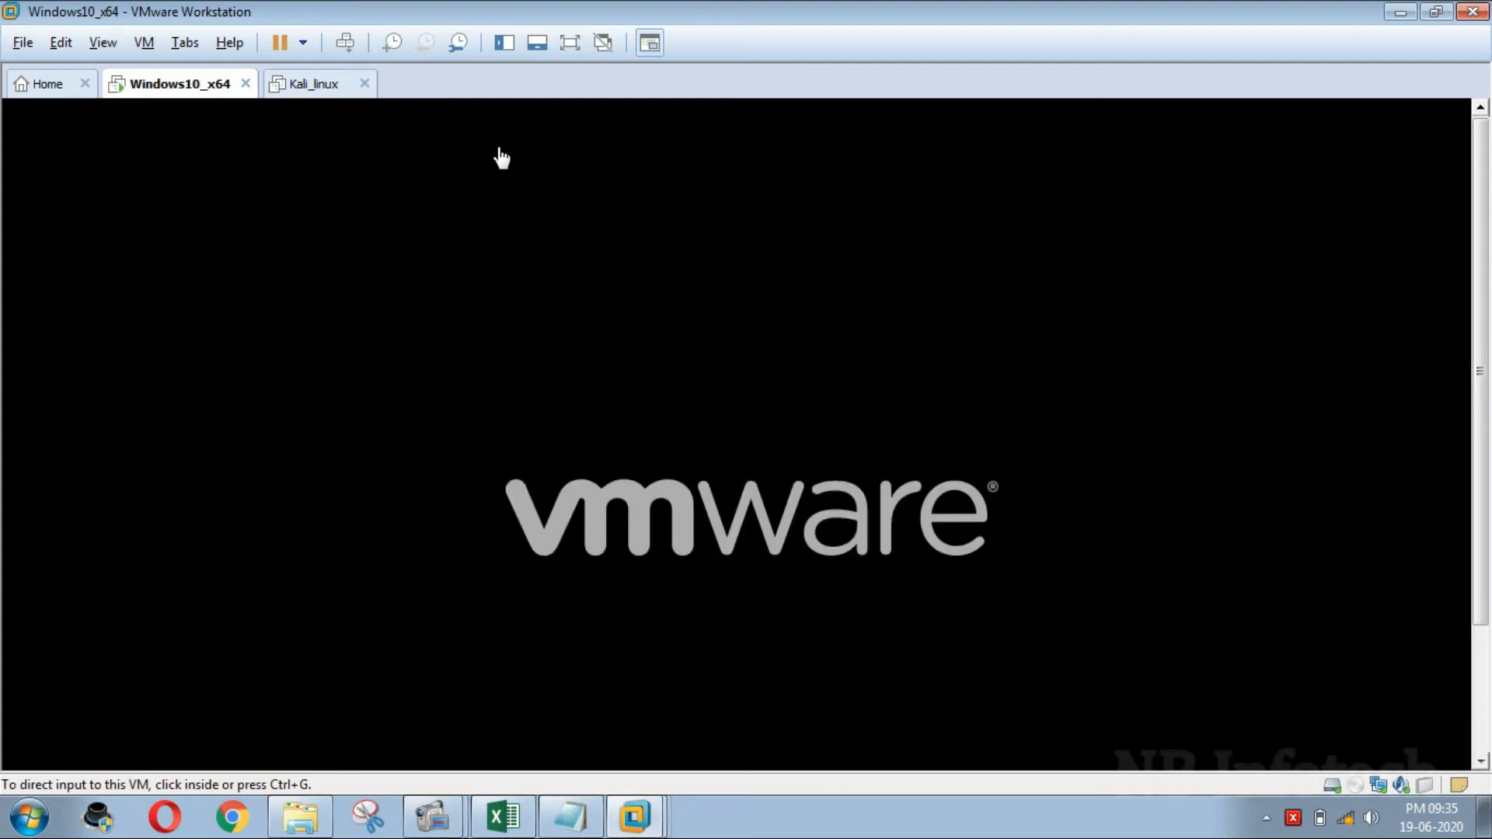
mouse_move(569, 42)
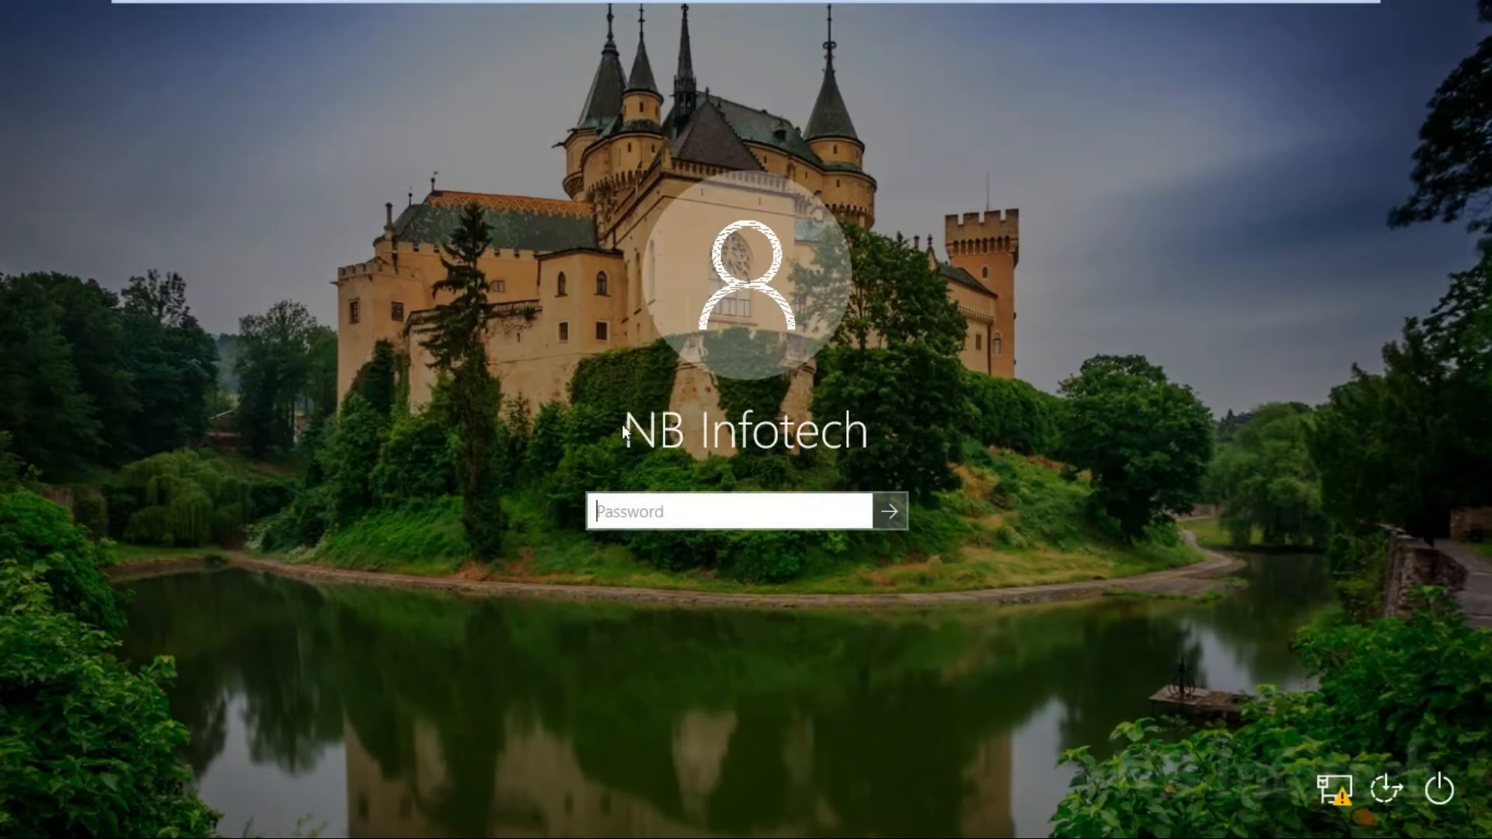
type("••")
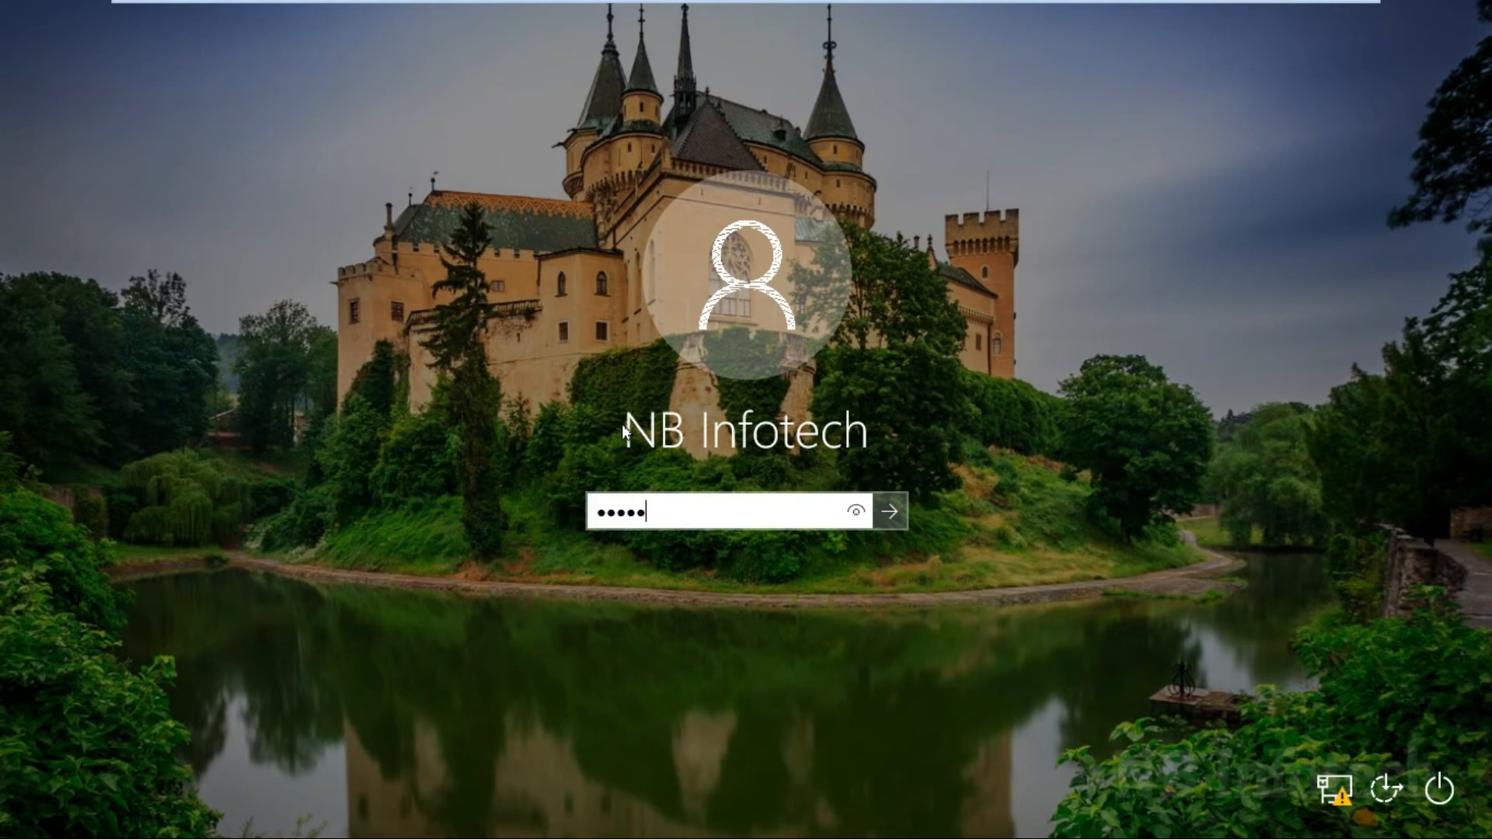
left_click(889, 511)
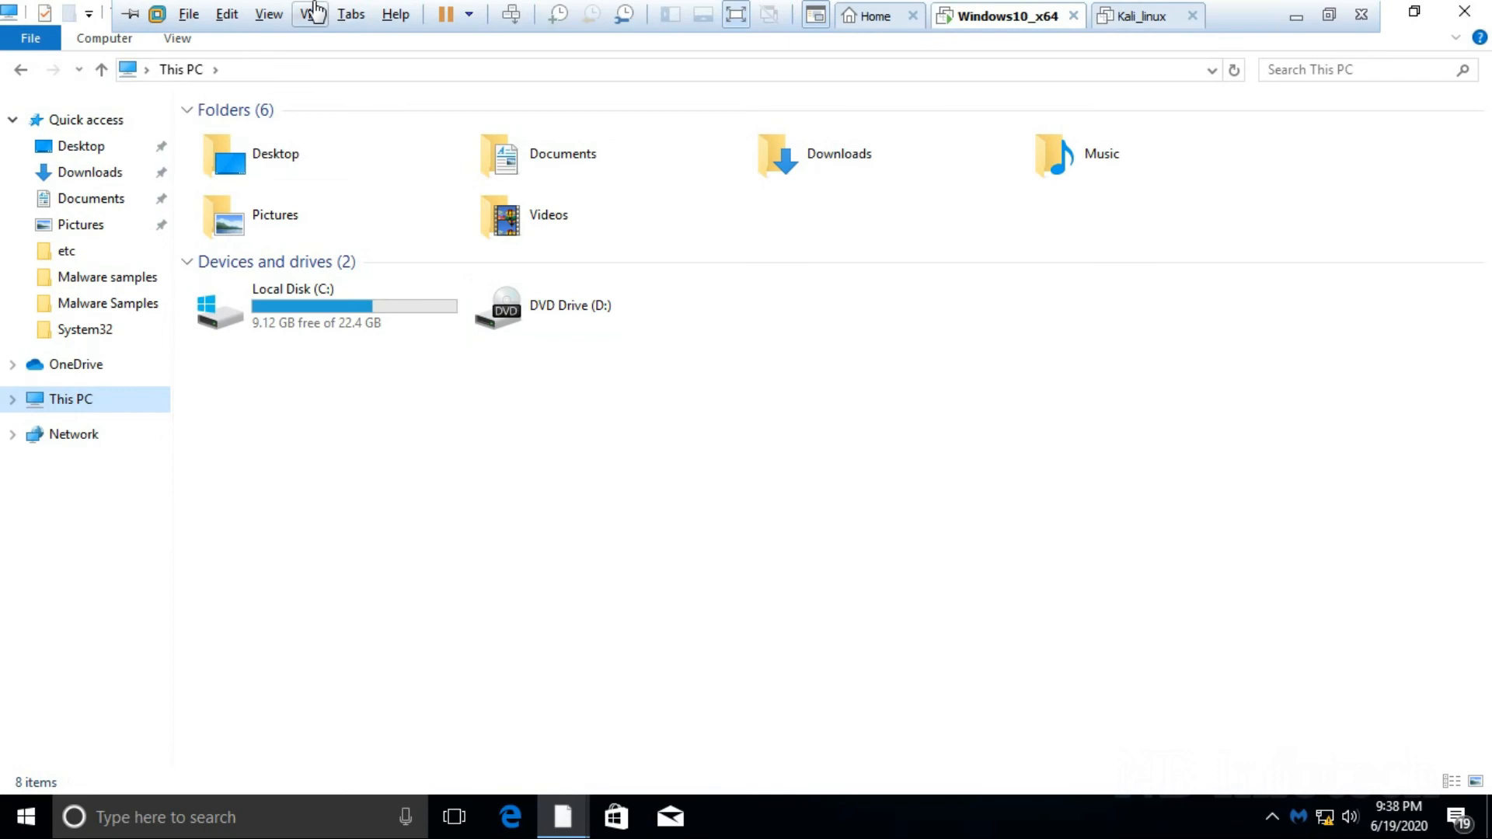
Step: Connect the Silicon Motion USB Mass Storage Device to the guest, disconnecting it from the host
left_click(309, 13)
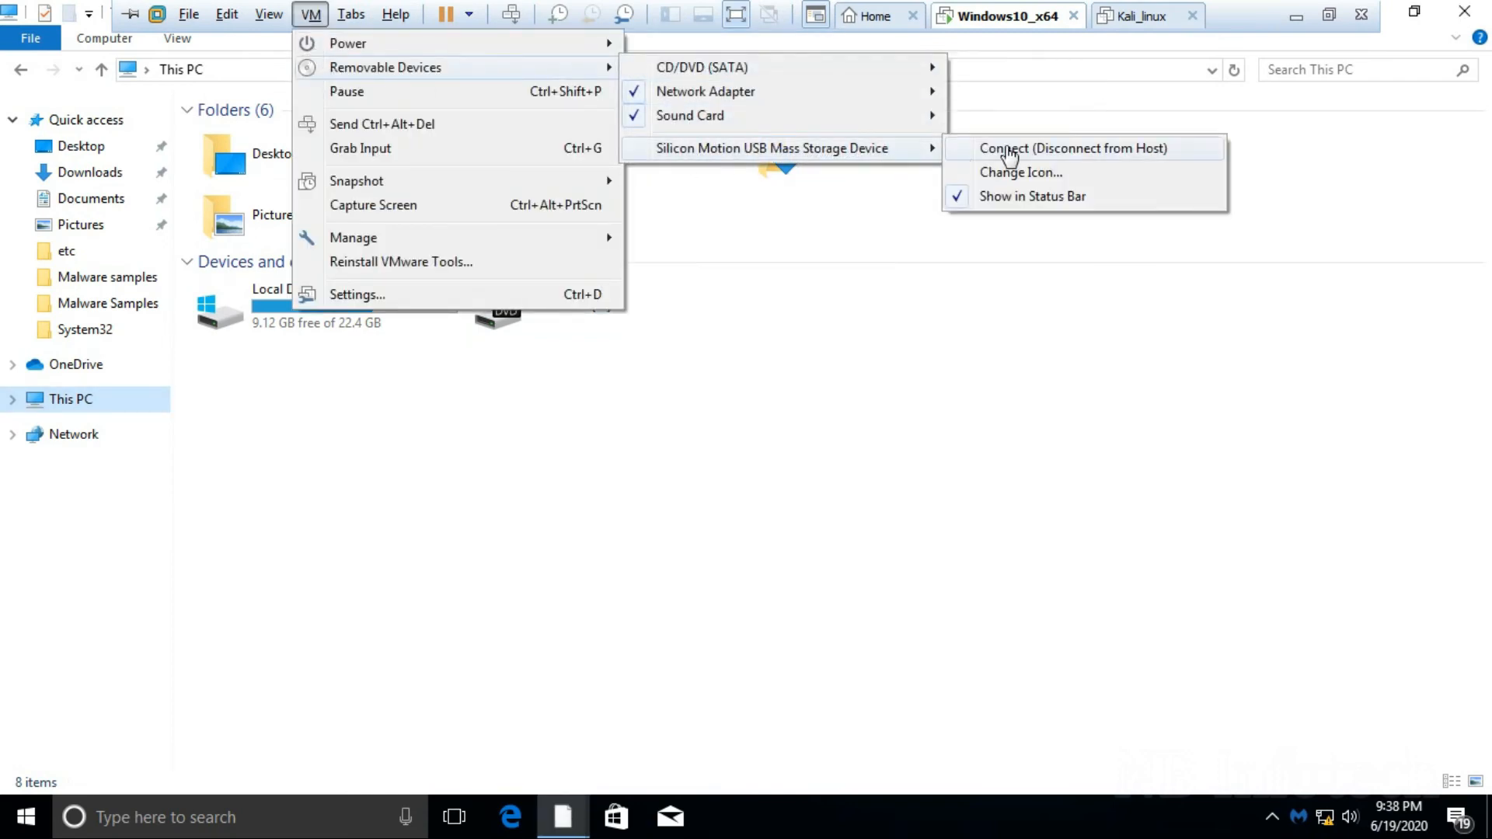
left_click(1073, 148)
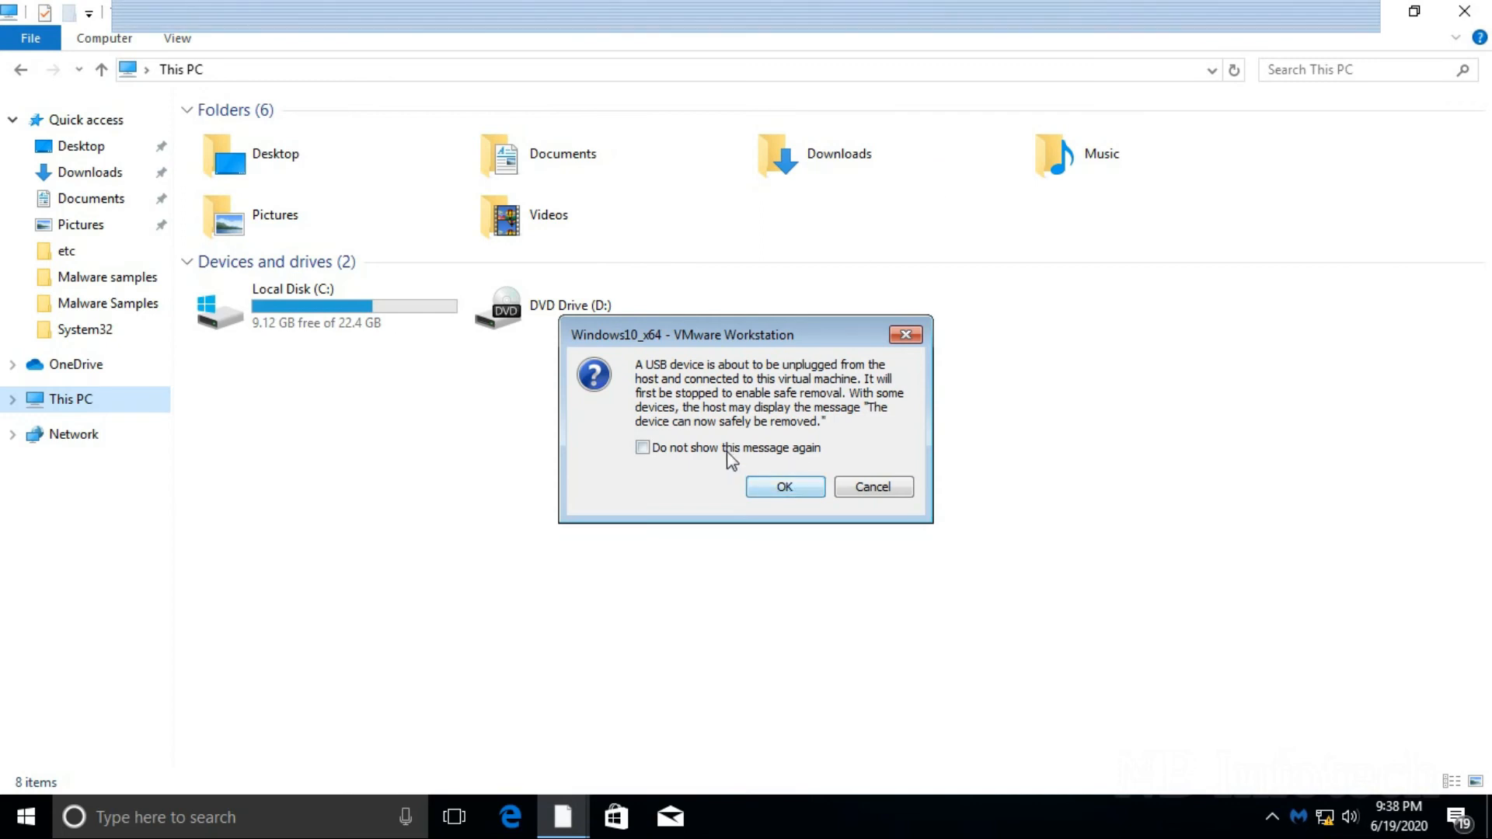
left_click(783, 487)
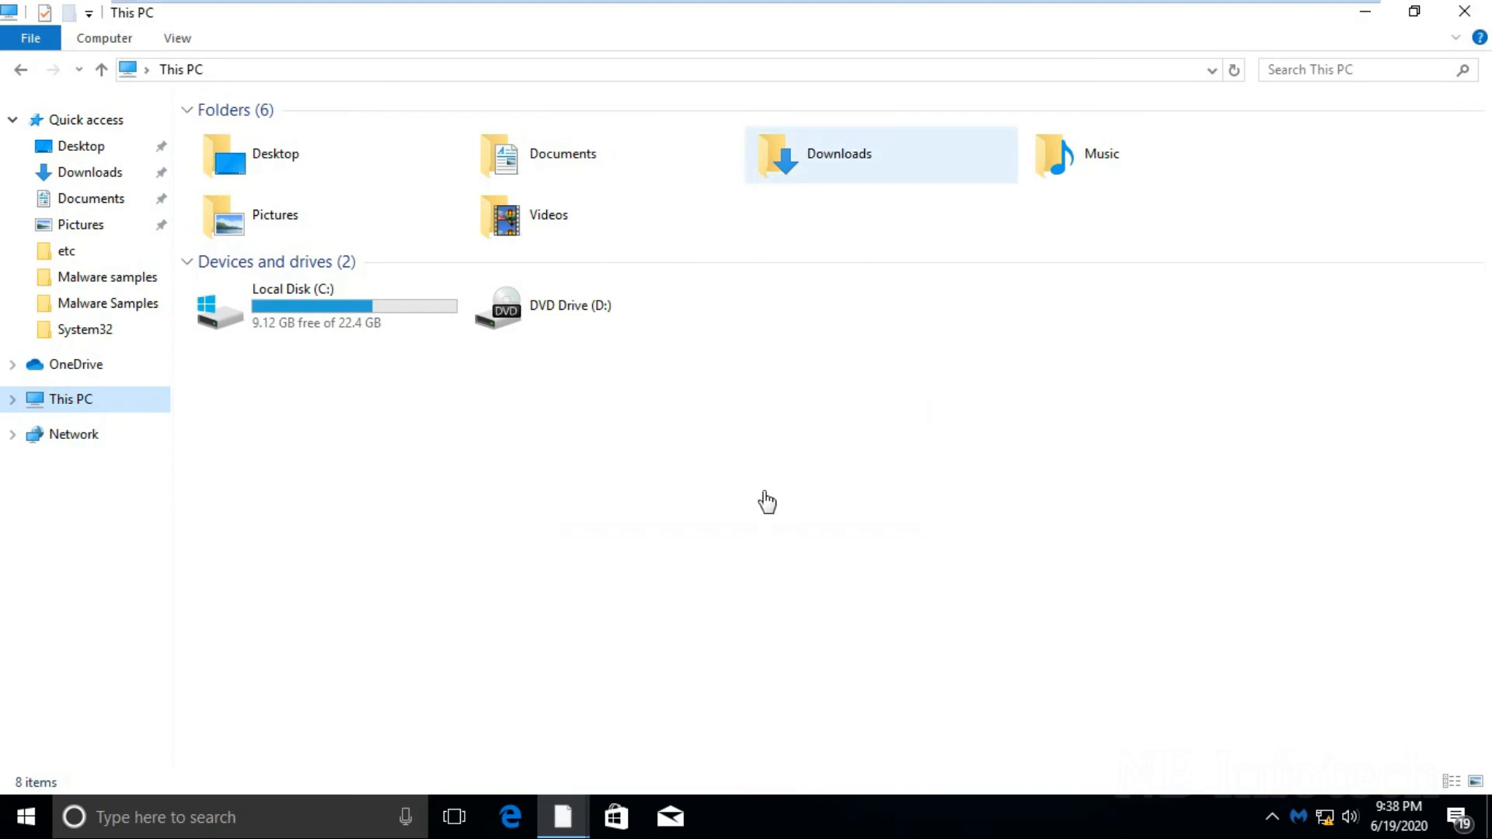
mouse_move(714, 463)
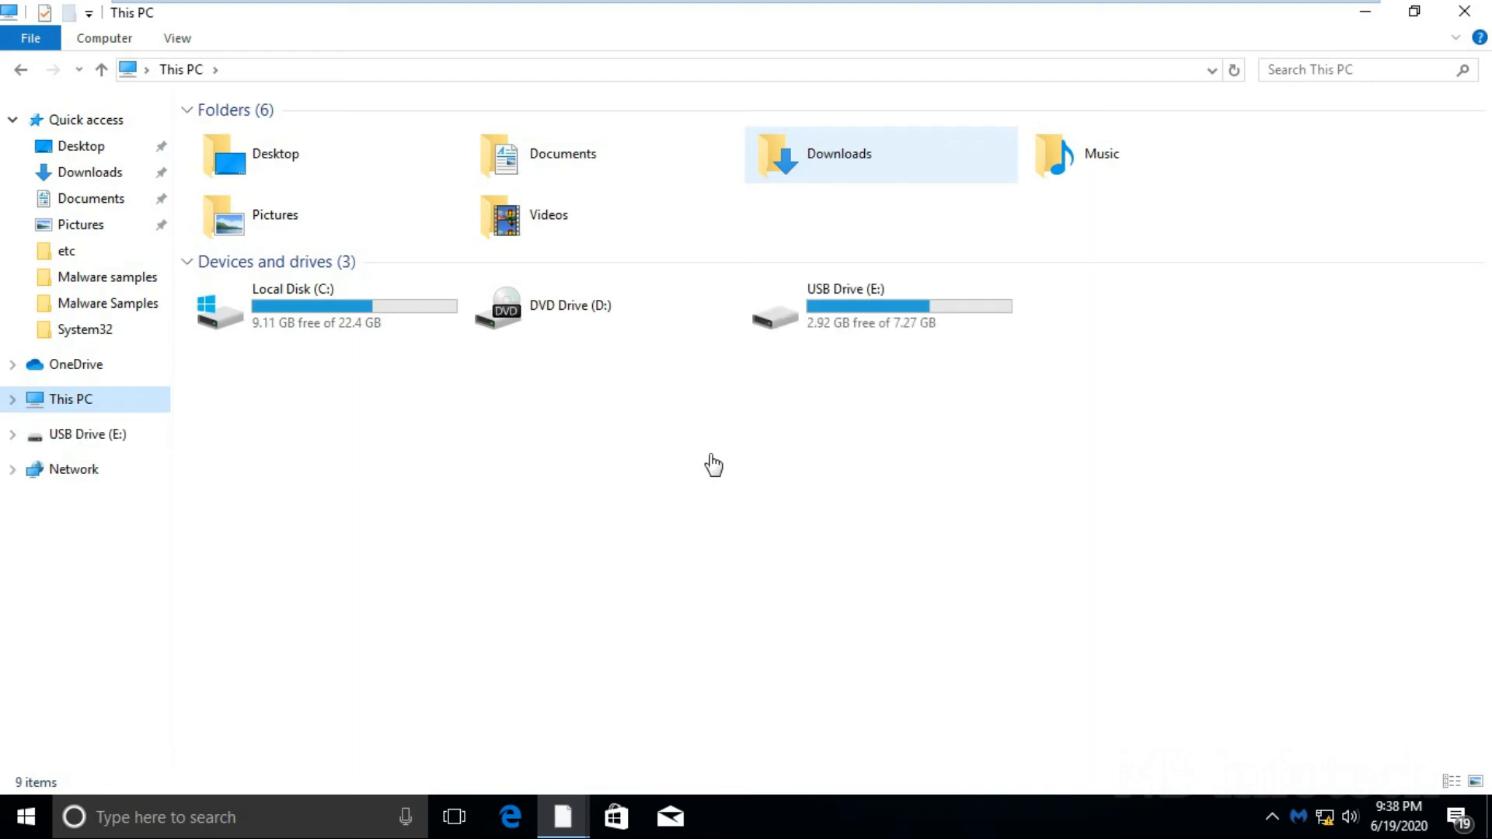
mouse_move(814, 373)
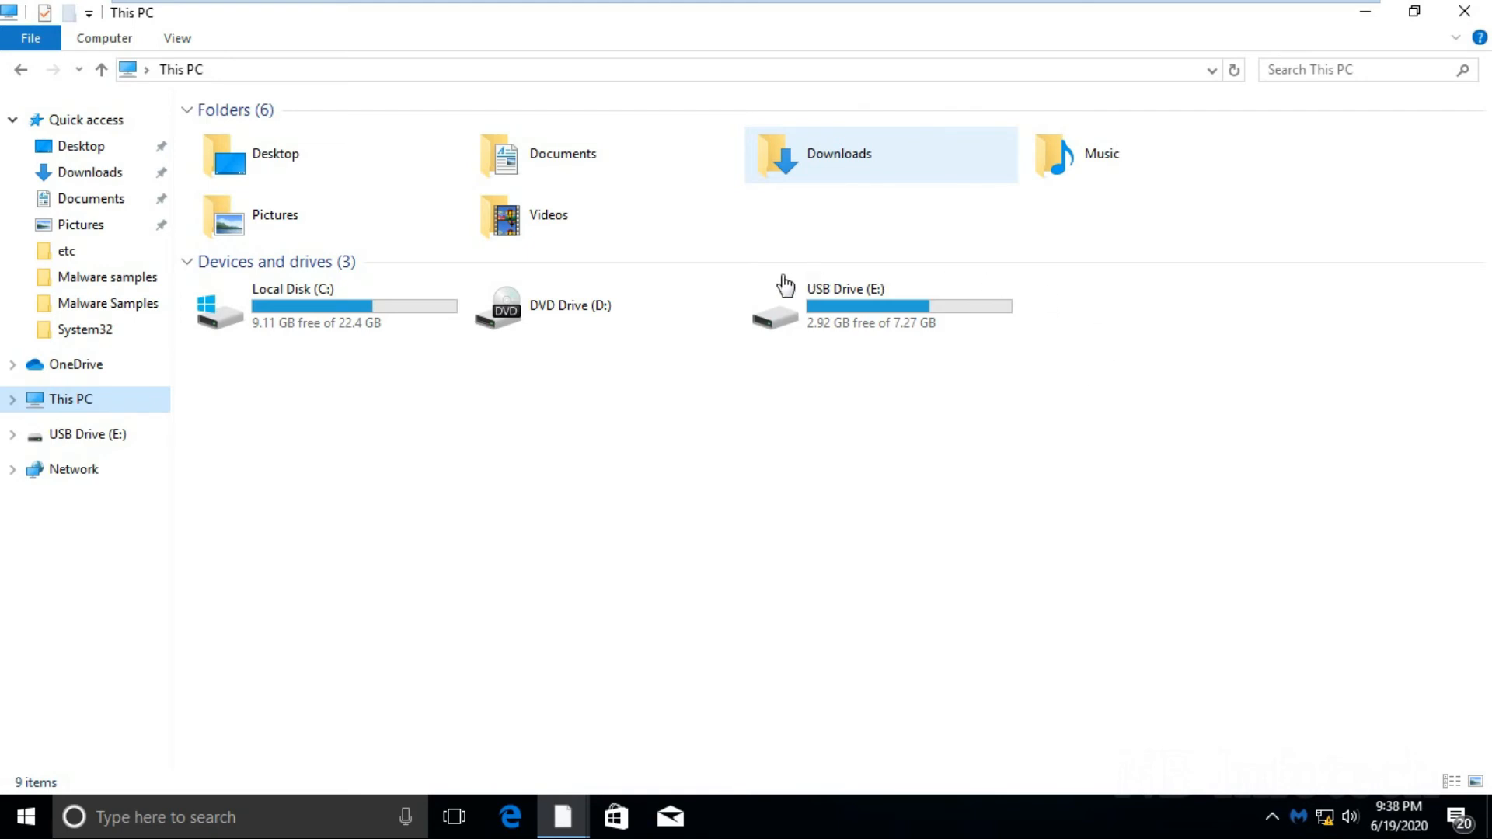
mouse_move(797, 370)
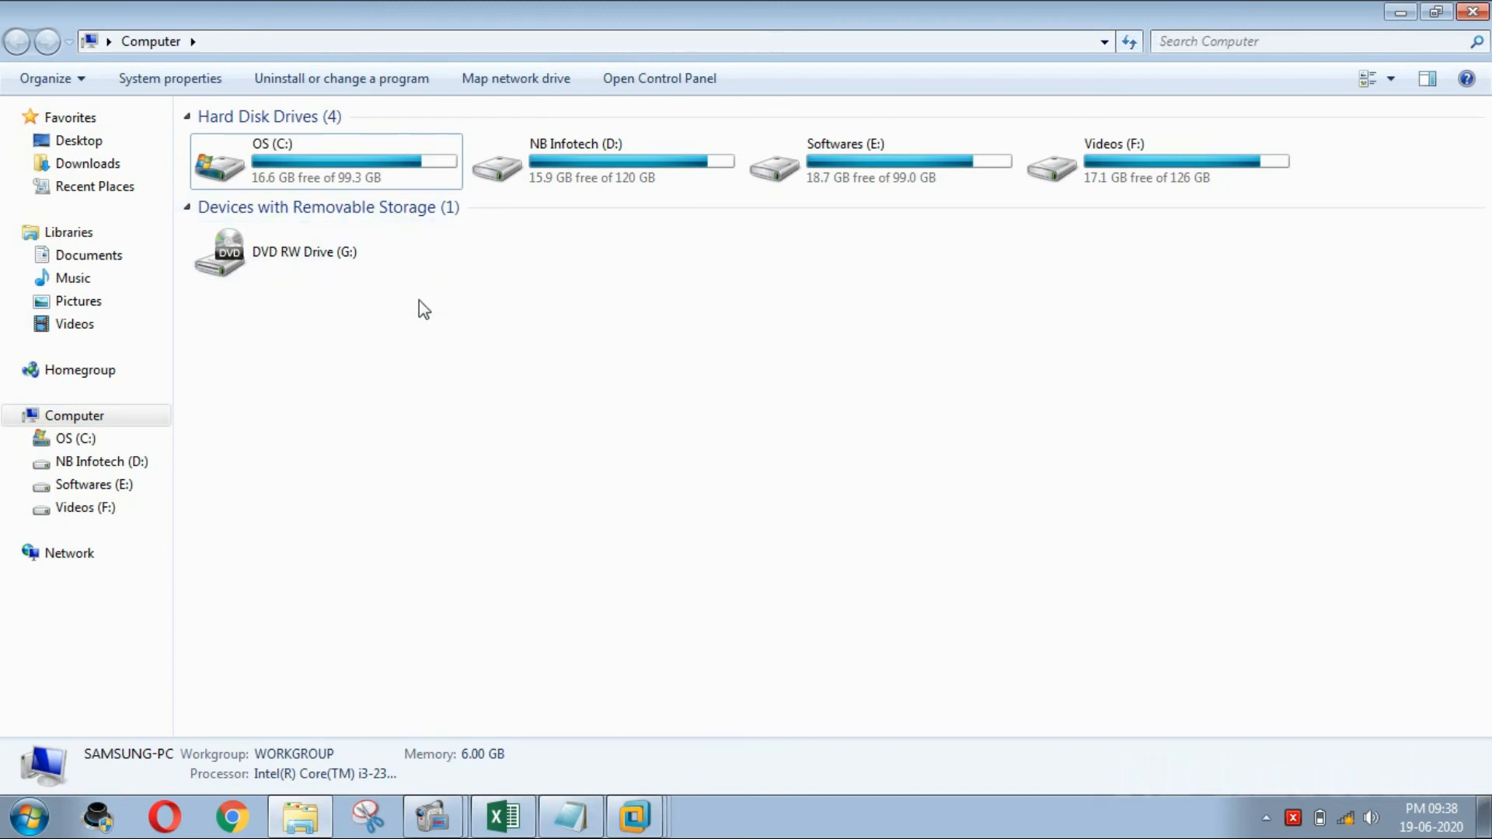
mouse_move(890, 304)
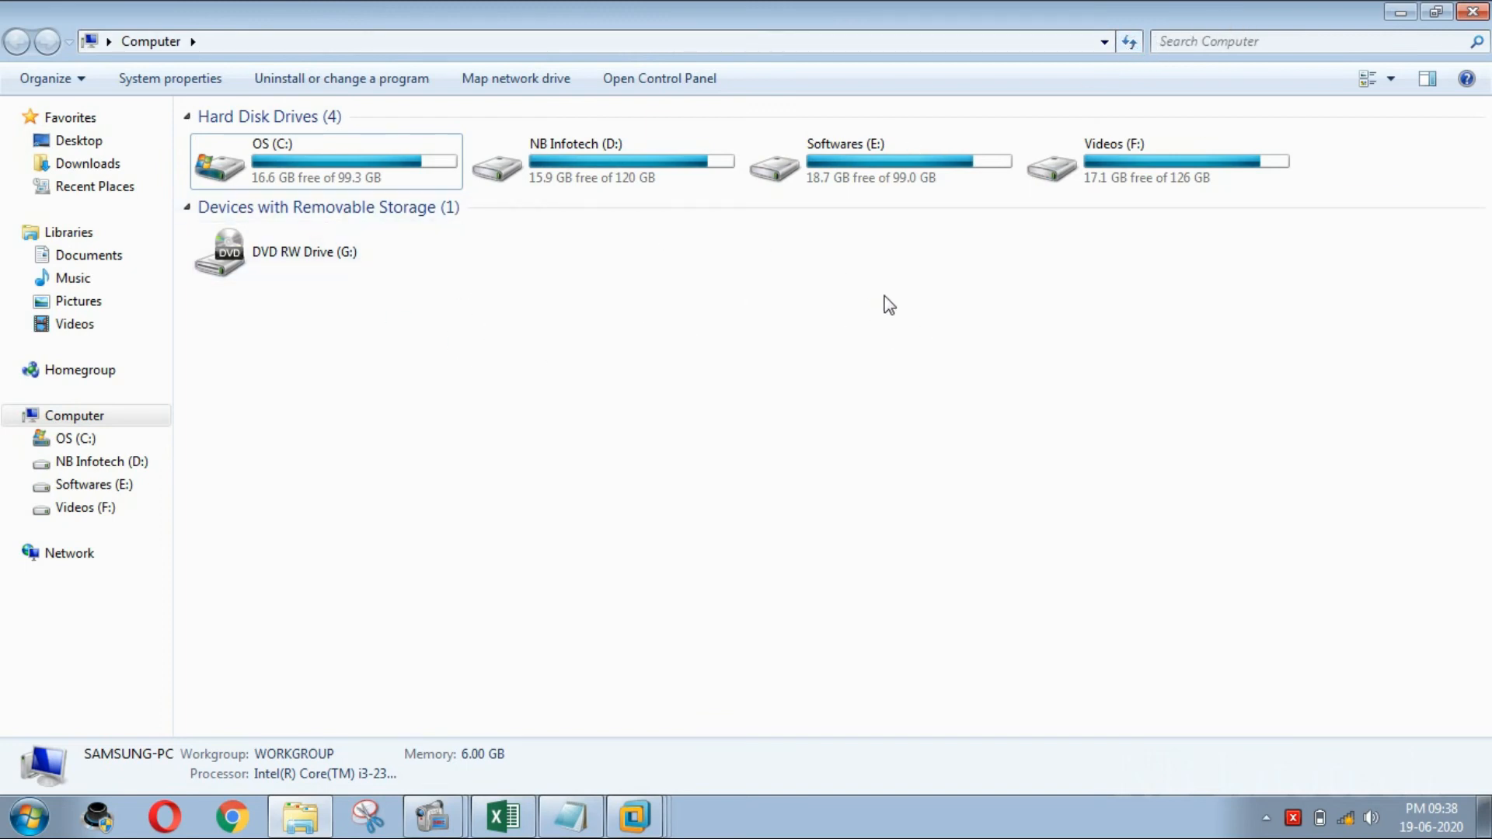